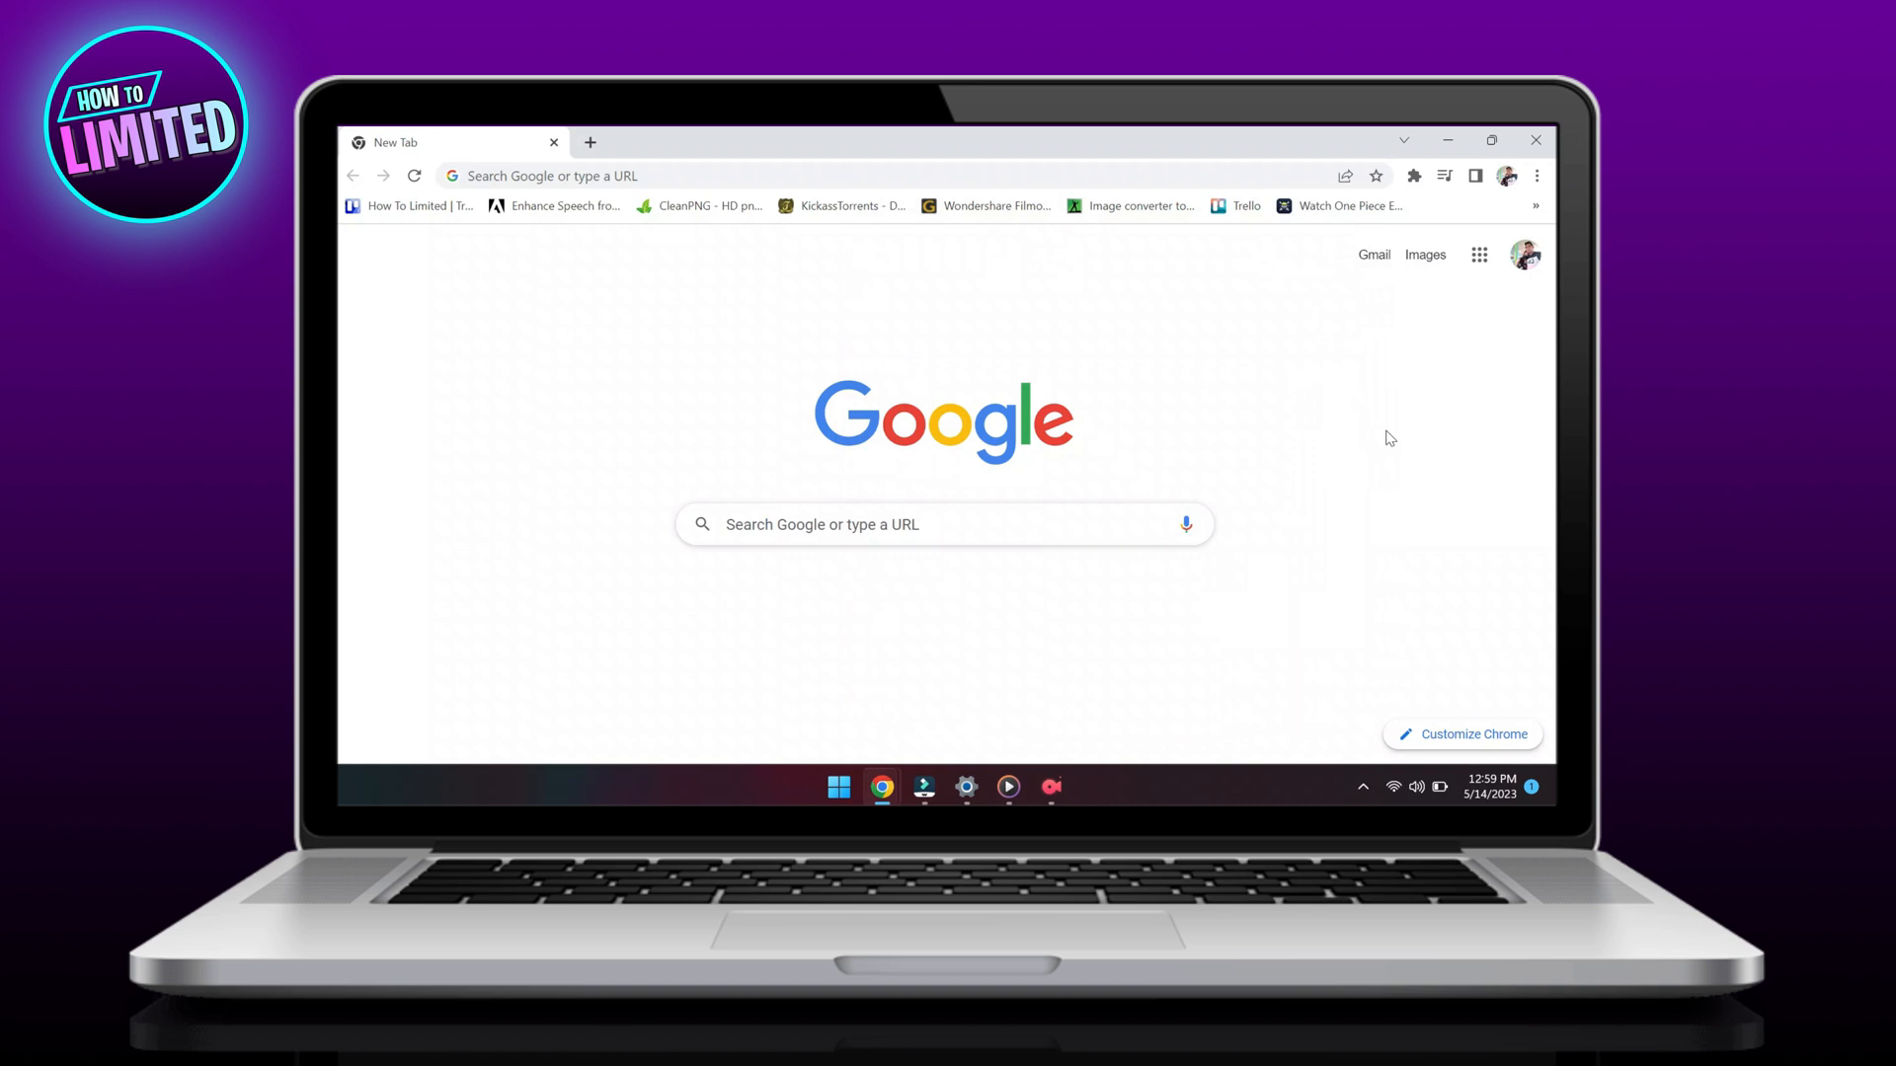
{"action": "mouse_move", "coordinate": [1386, 440]}
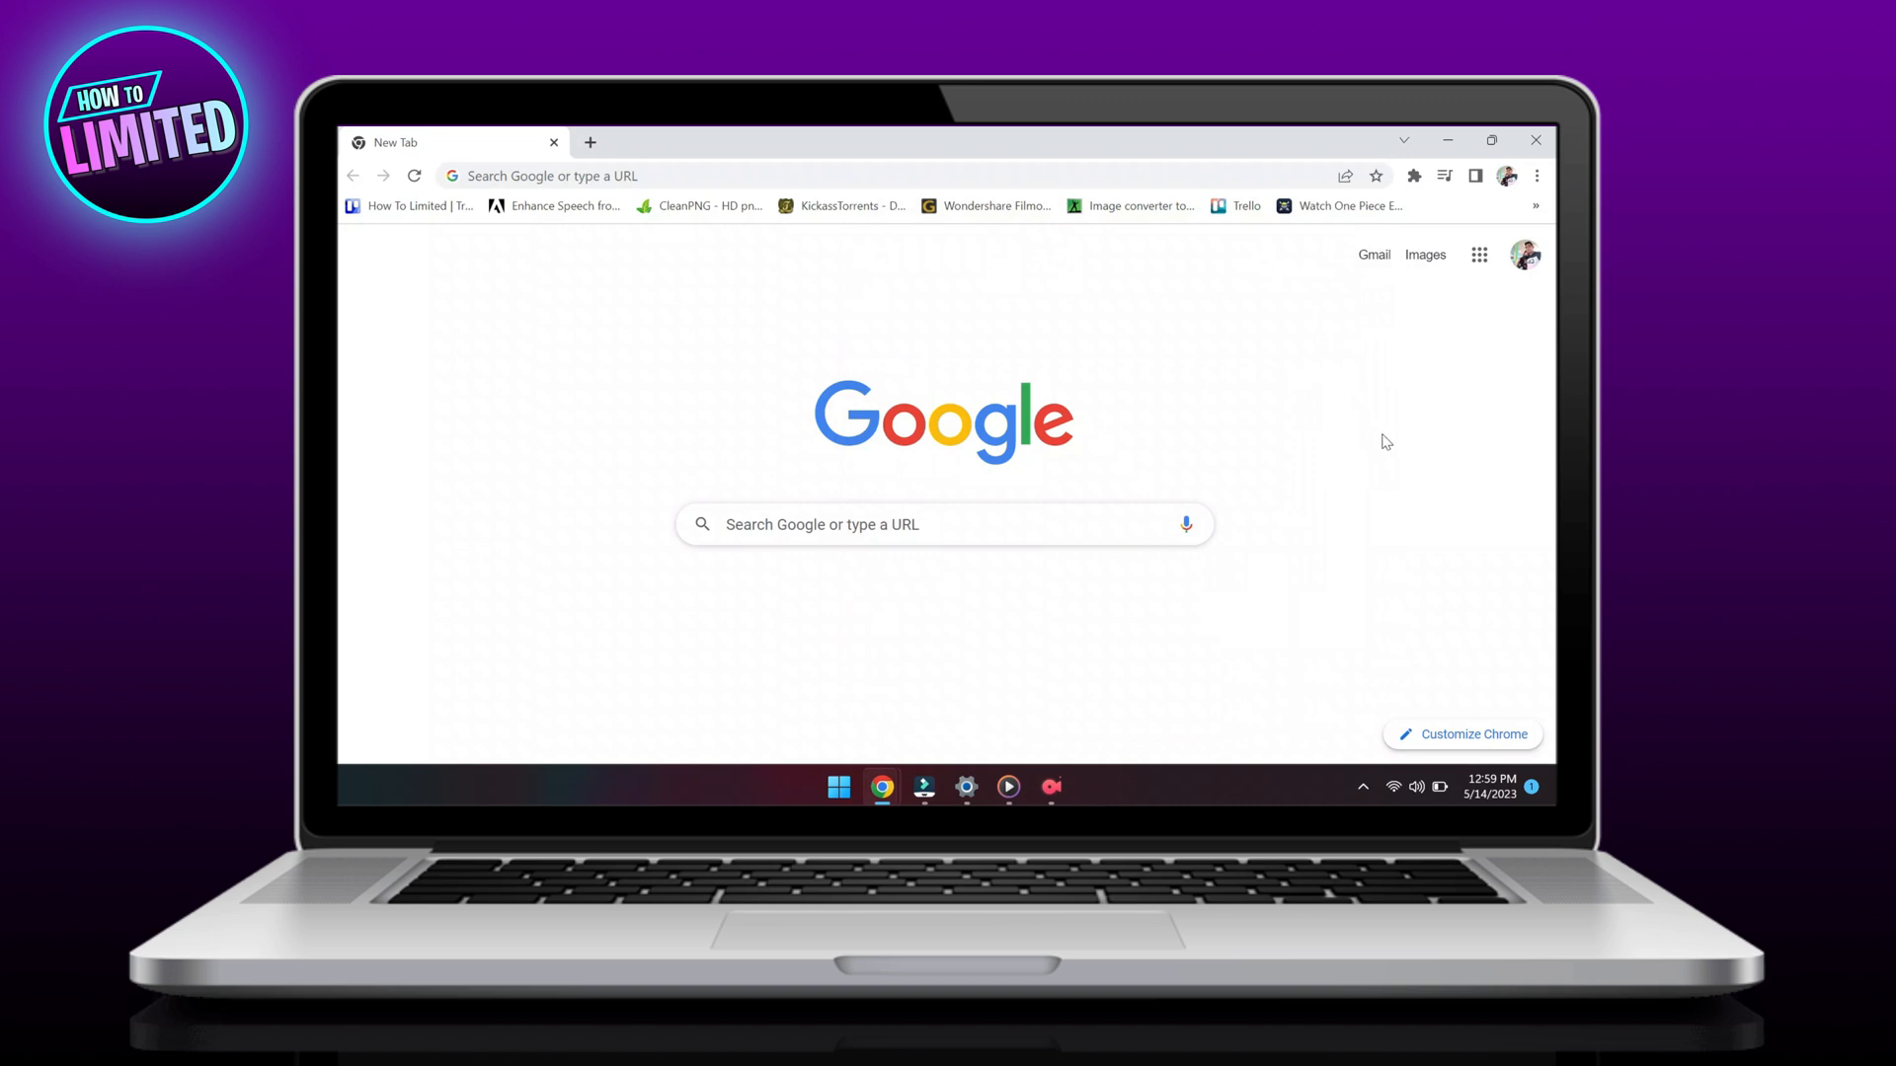
{"action": "mouse_move", "coordinate": [1372, 460]}
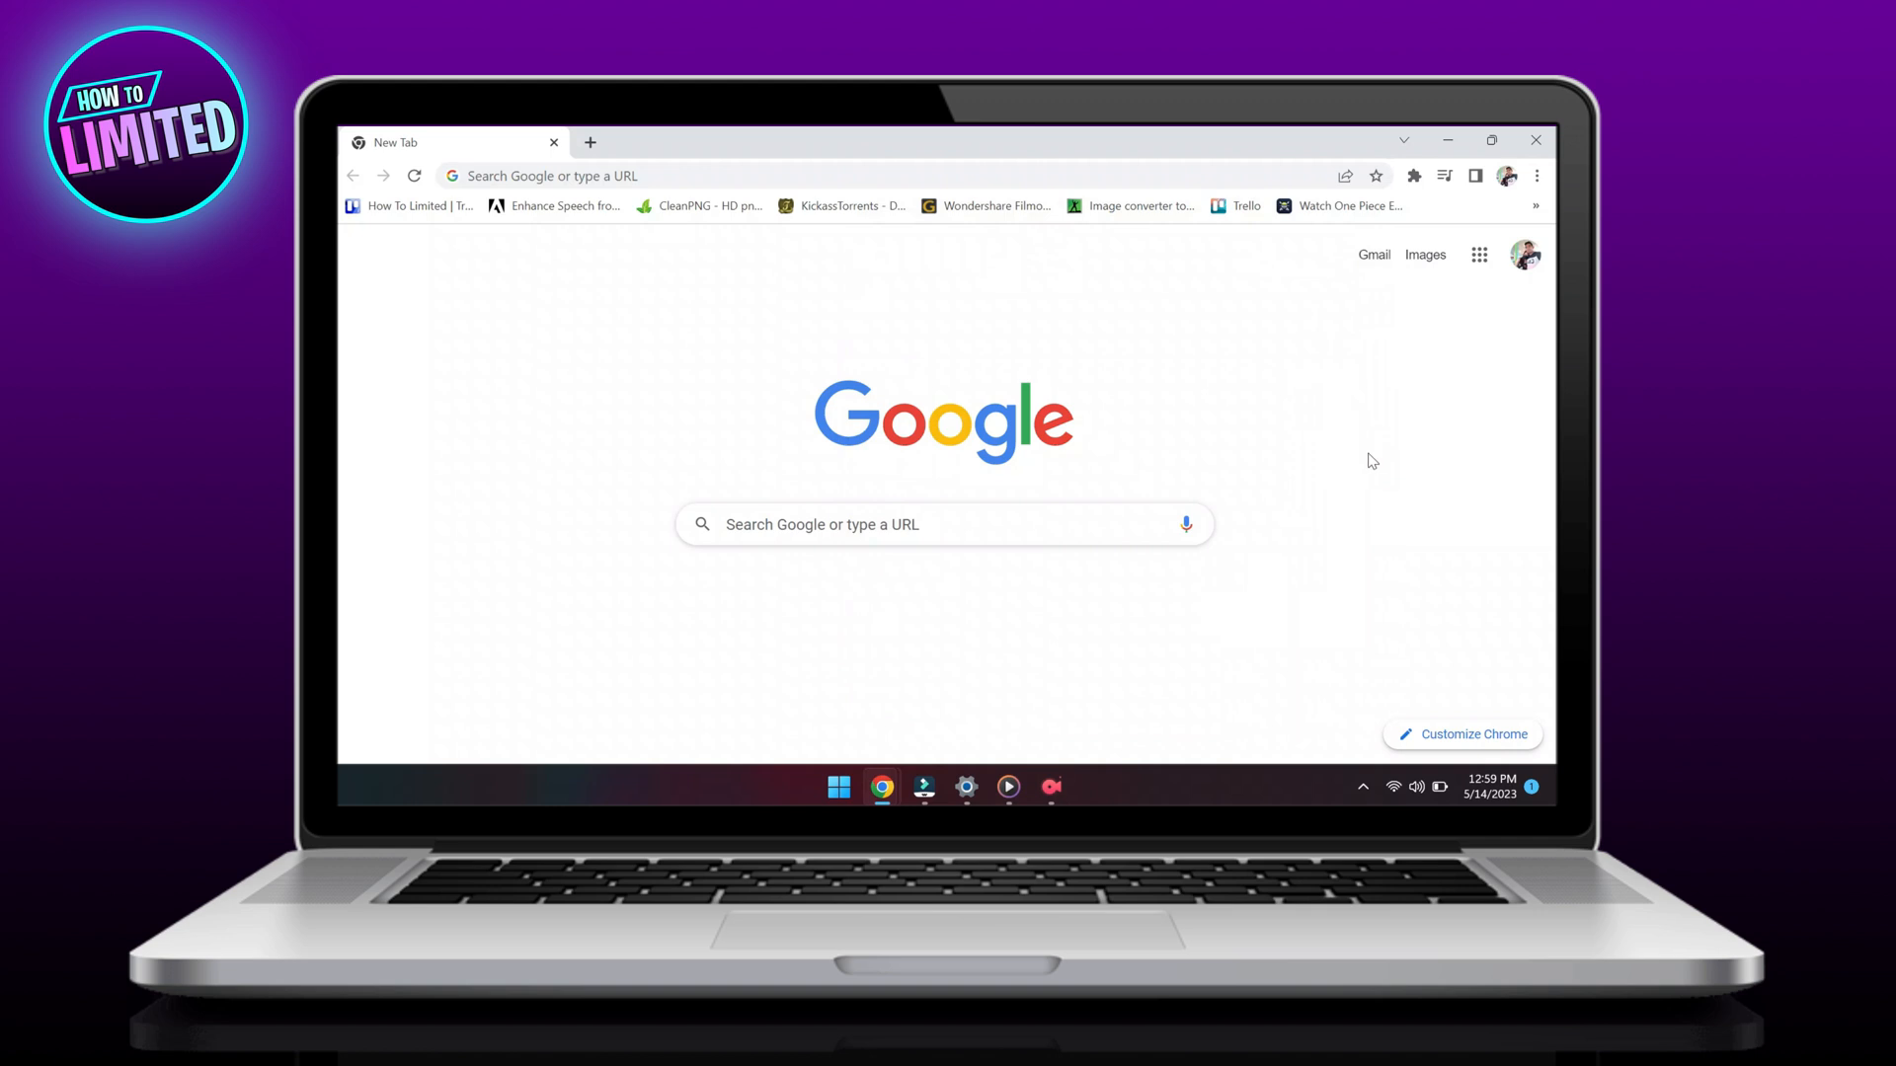
Locate Spotify Music in the Installed apps list
{"action": "left_click", "coordinate": [966, 788]}
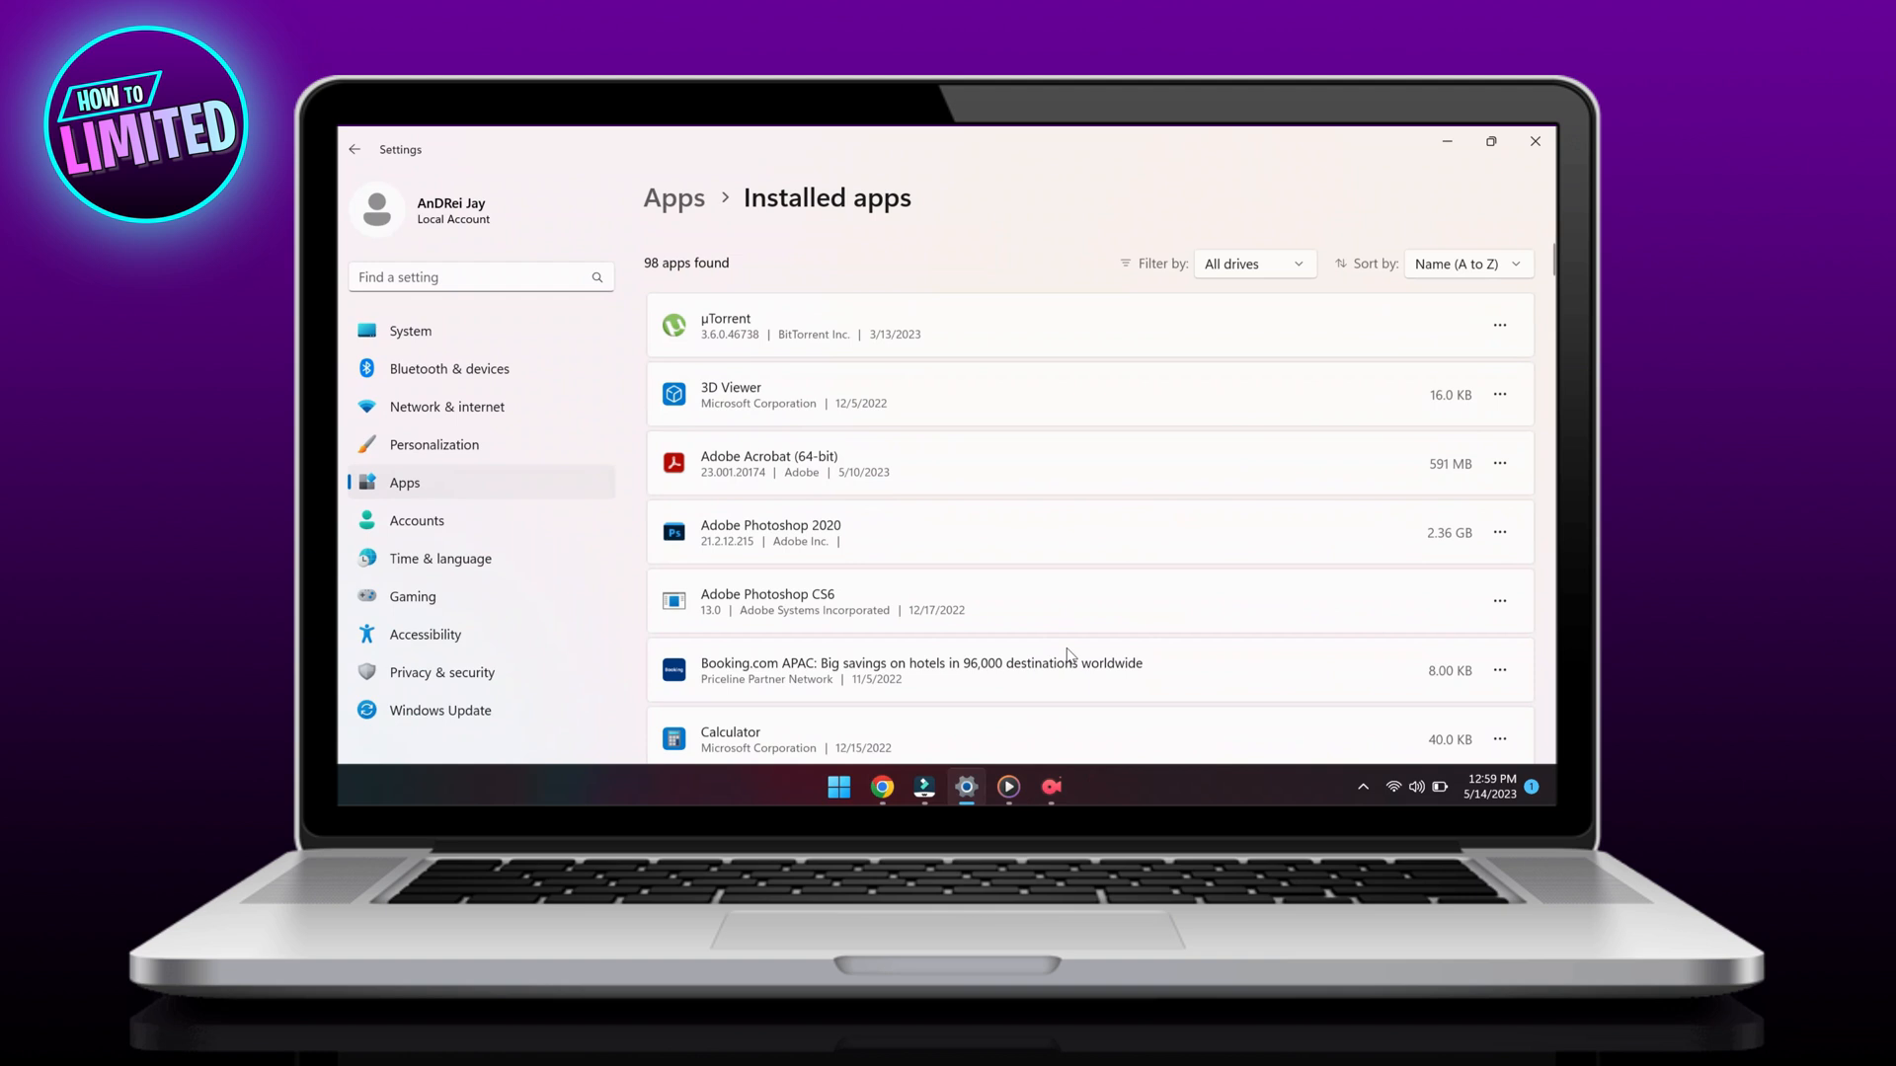
{"action": "scroll", "scroll_direction": "down", "scroll_amount": 3}
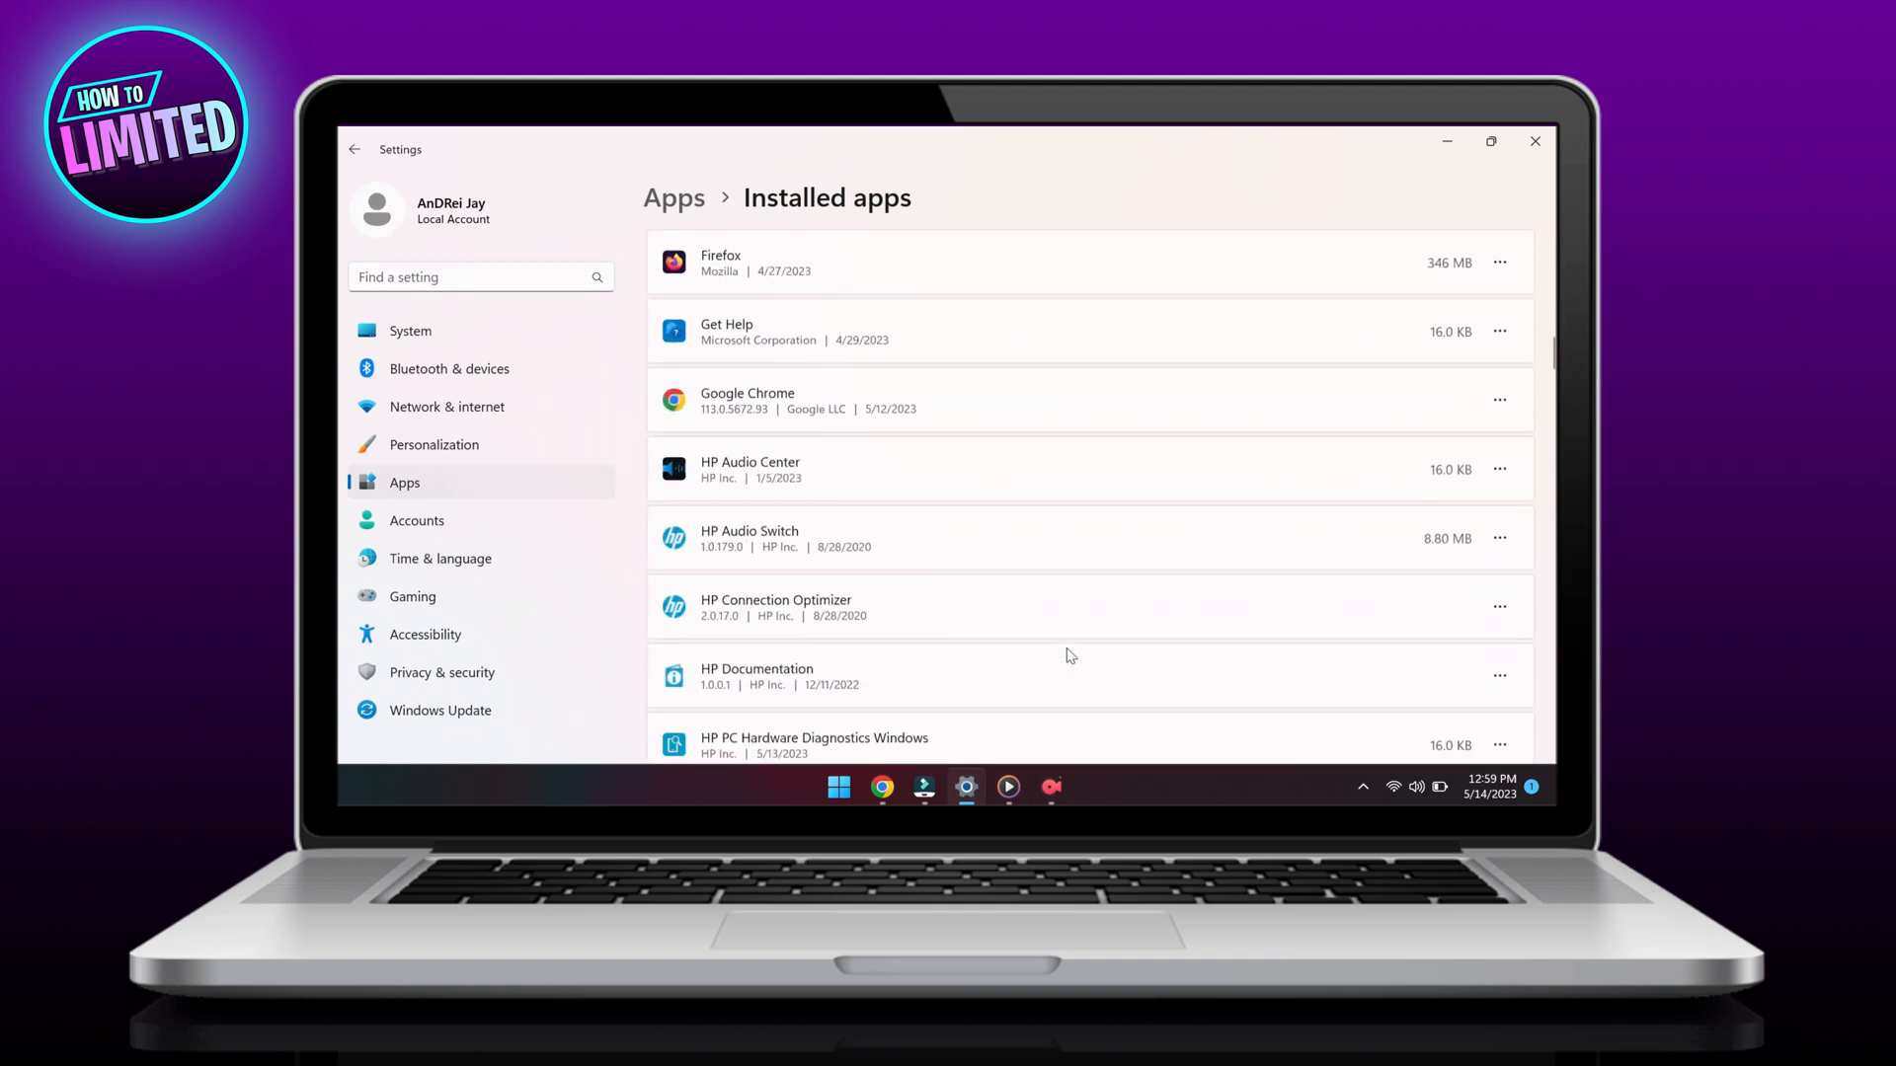
{"action": "scroll", "scroll_direction": "down", "scroll_amount": 3}
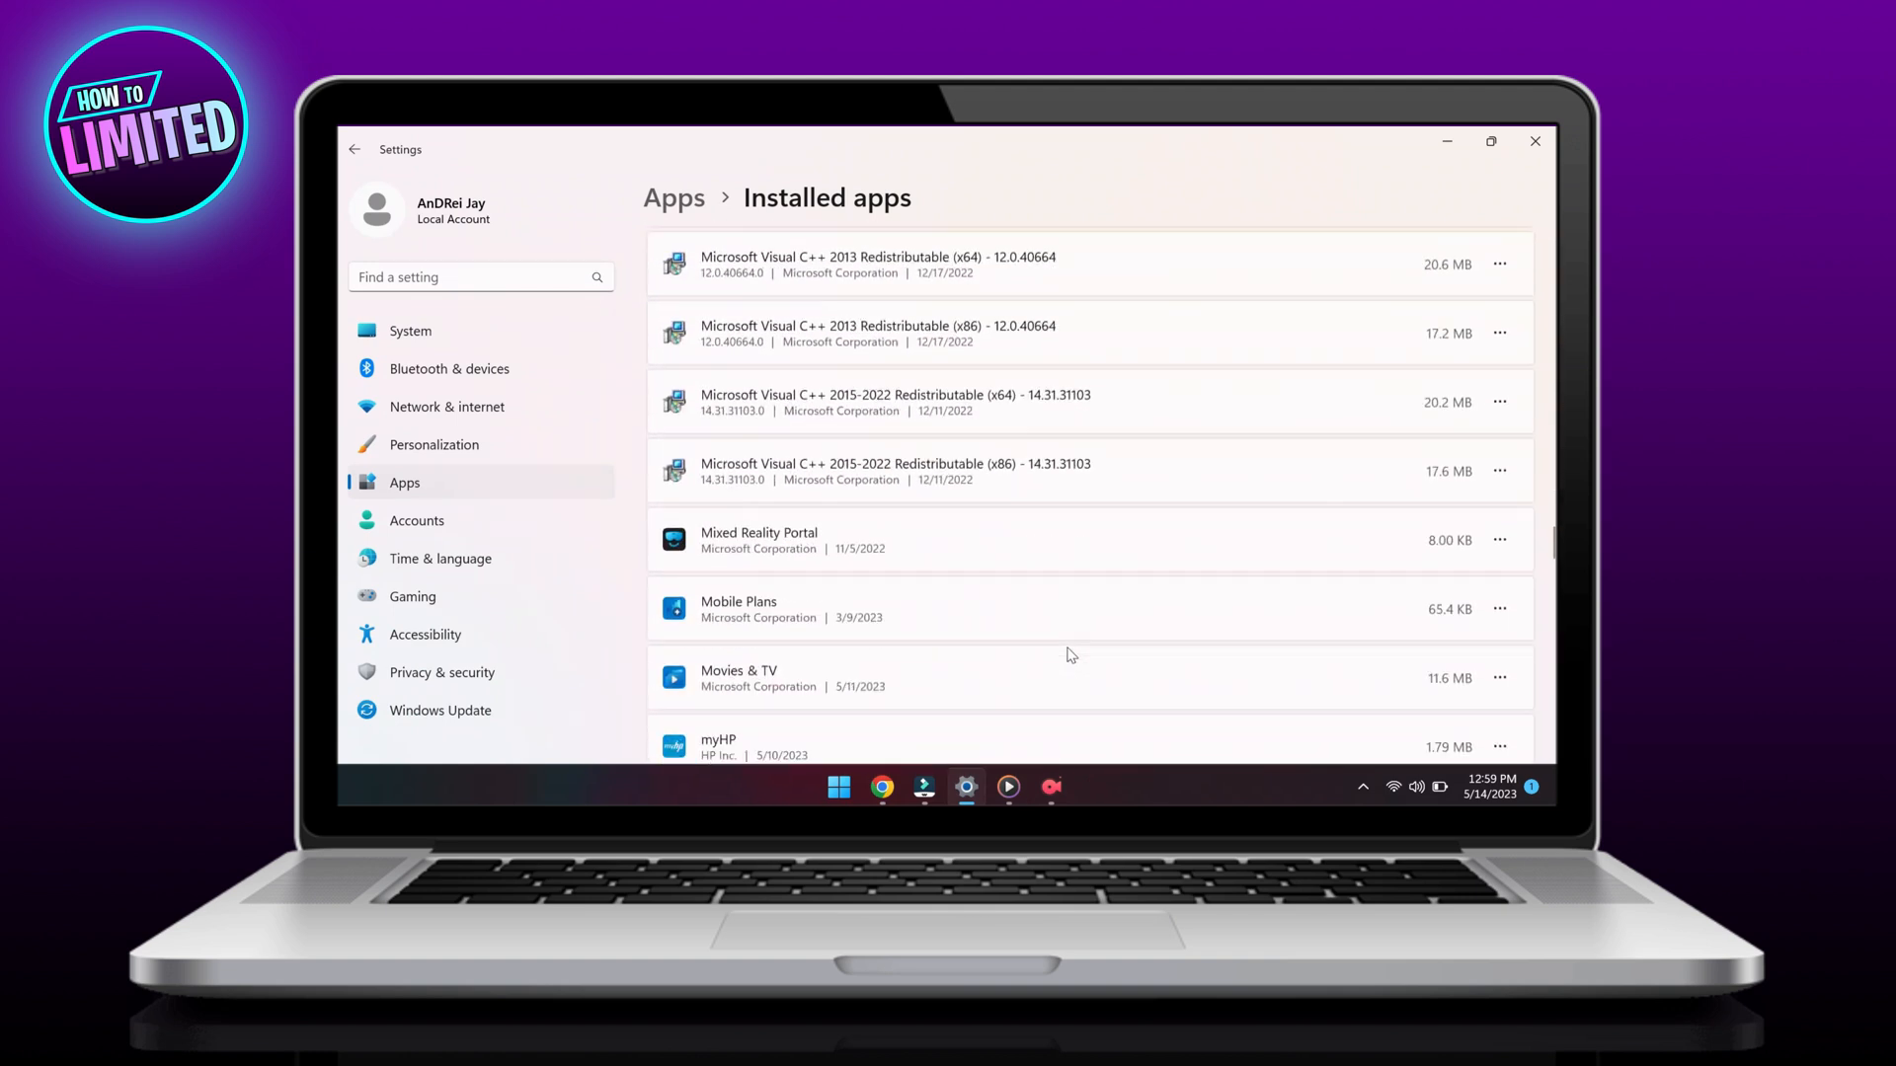
{"action": "scroll", "scroll_direction": "down", "scroll_amount": 3}
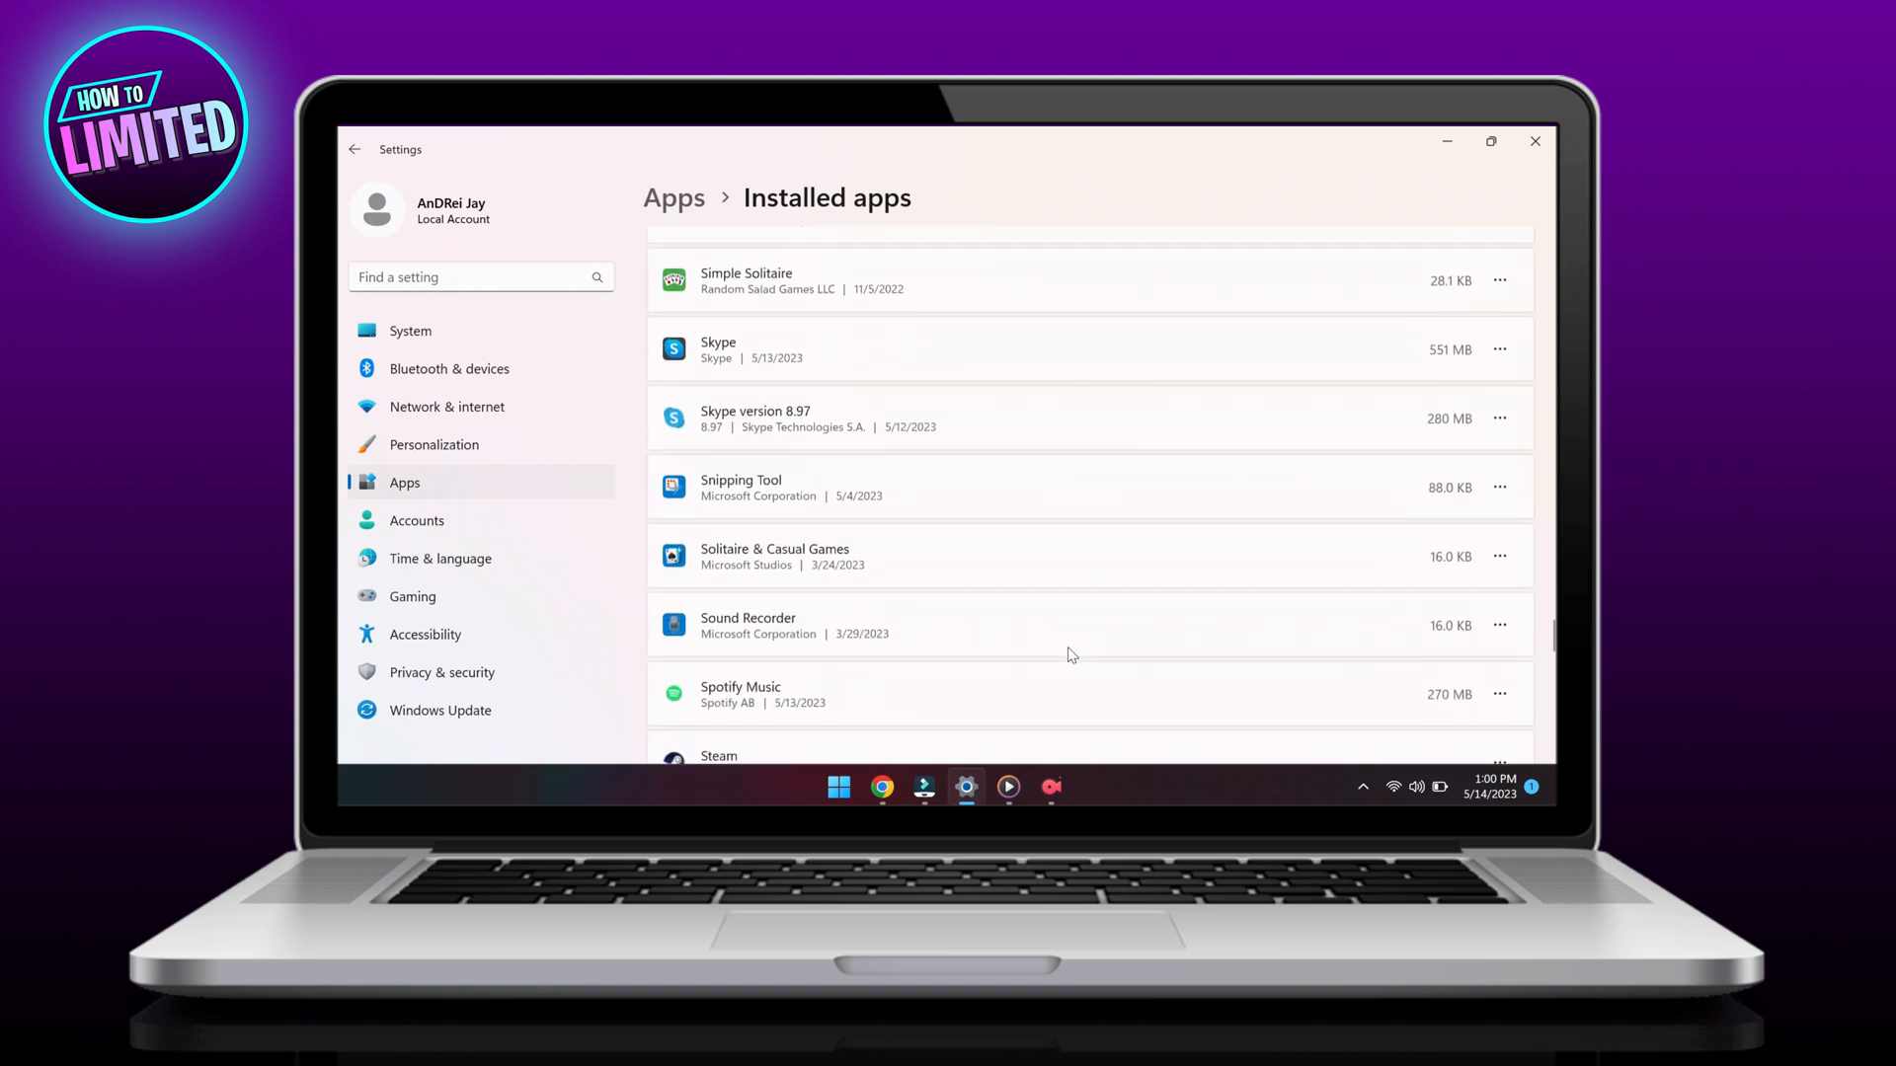
Uninstall Spotify Music from its ••• menu and confirm removing it with its data
{"action": "left_click", "coordinate": [1499, 553]}
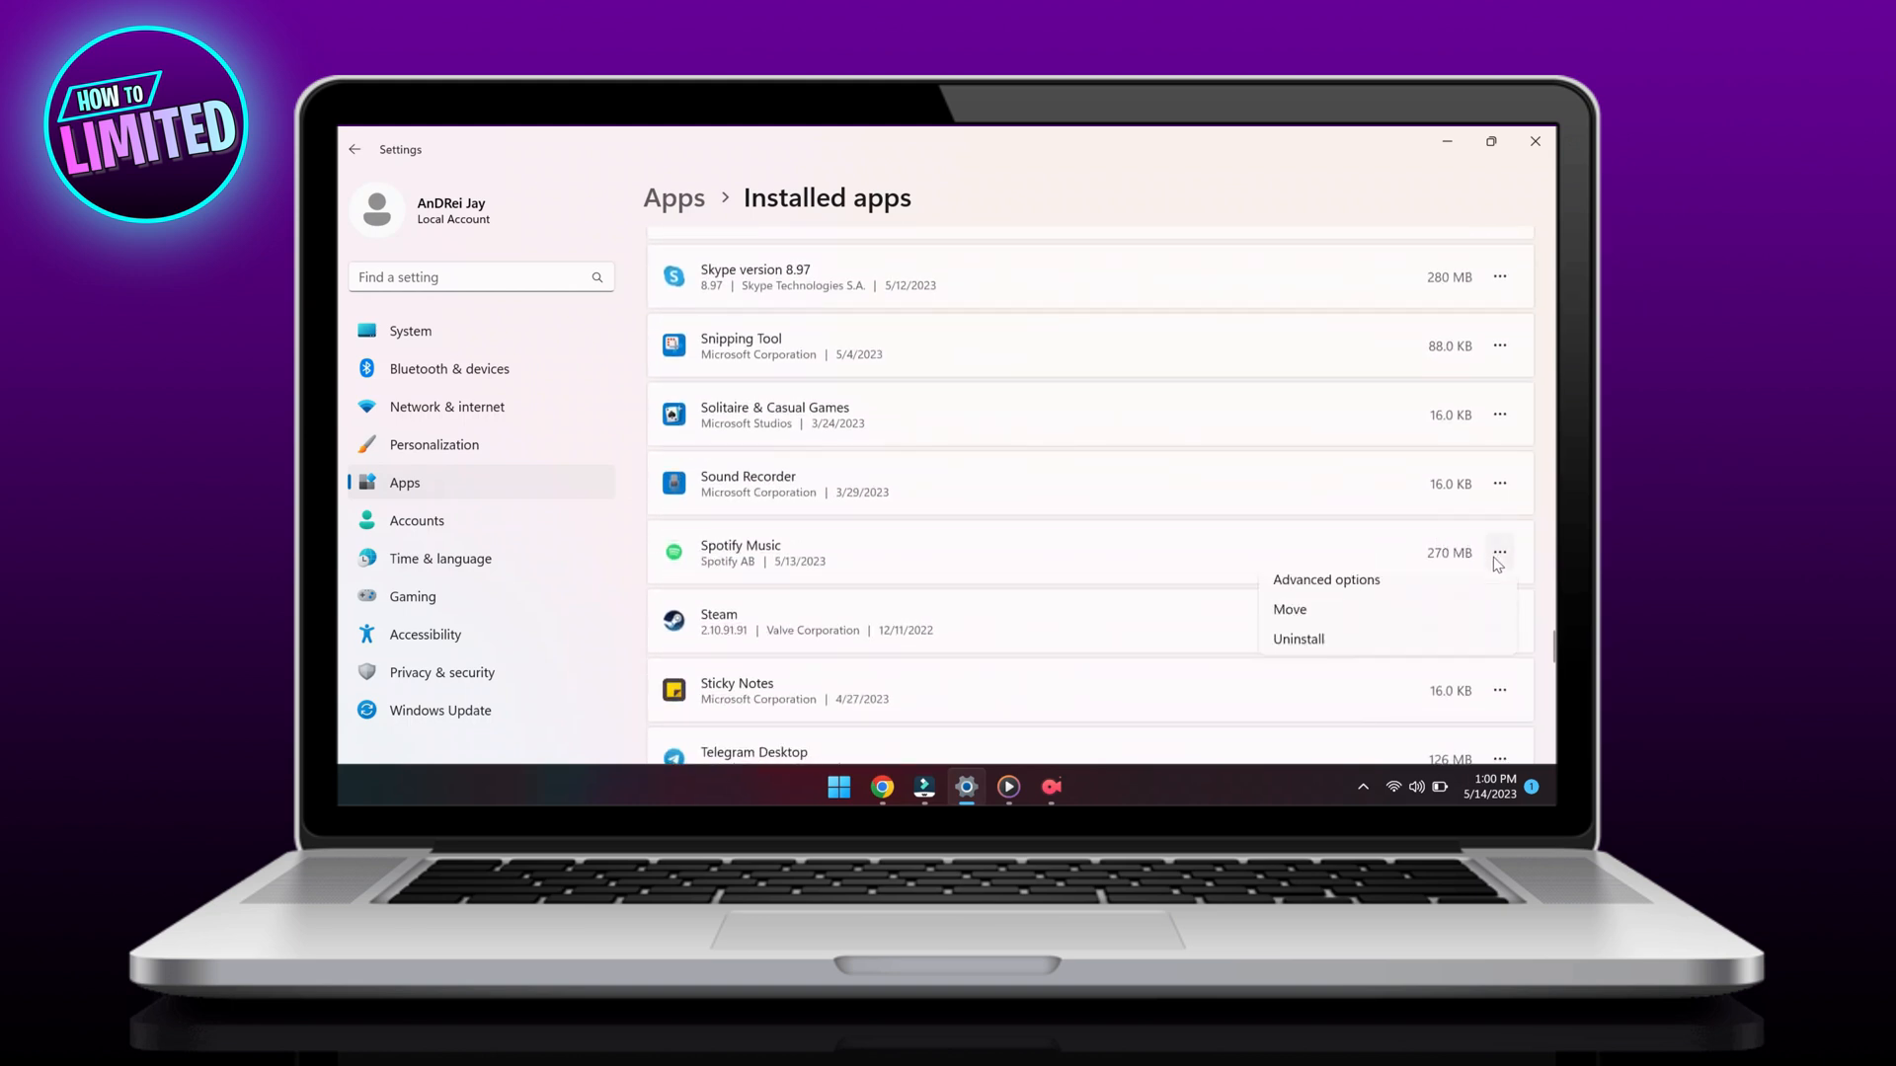
{"action": "left_click", "coordinate": [1298, 638]}
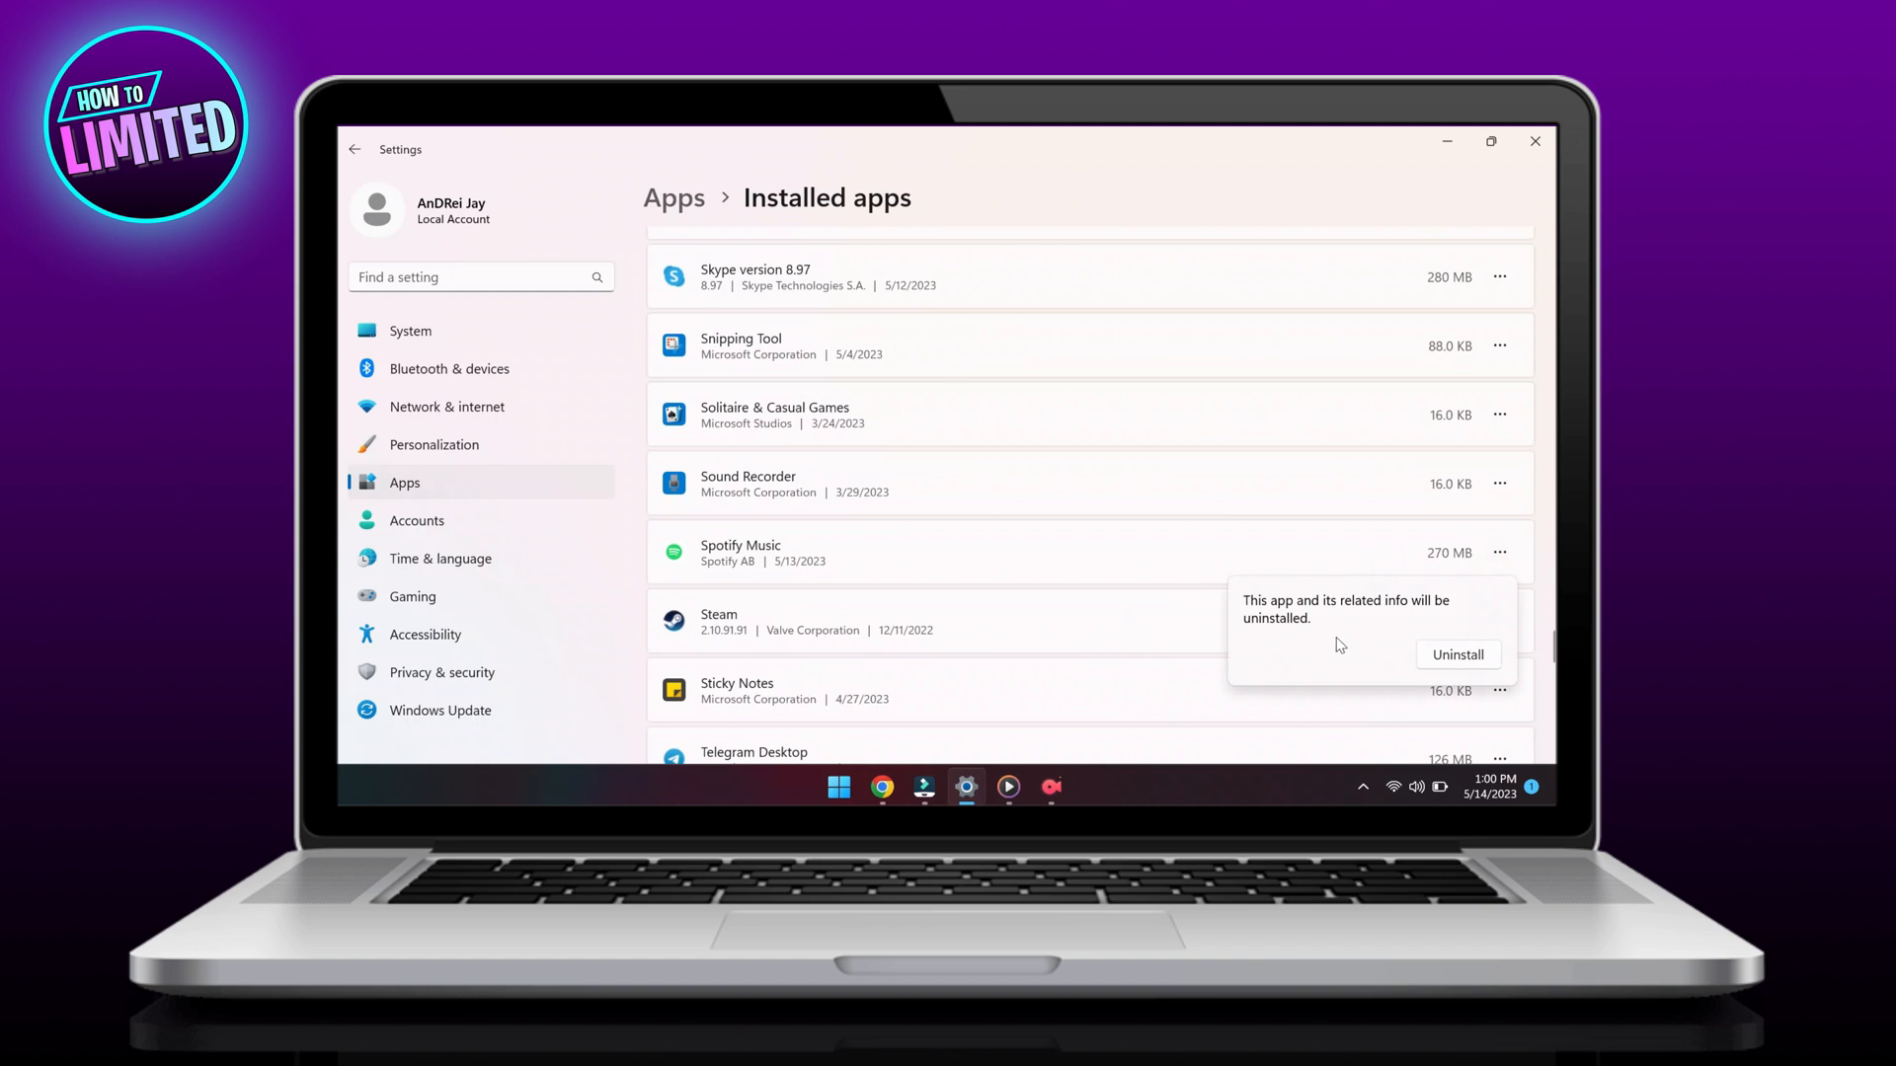
{"action": "left_click", "coordinate": [1455, 653]}
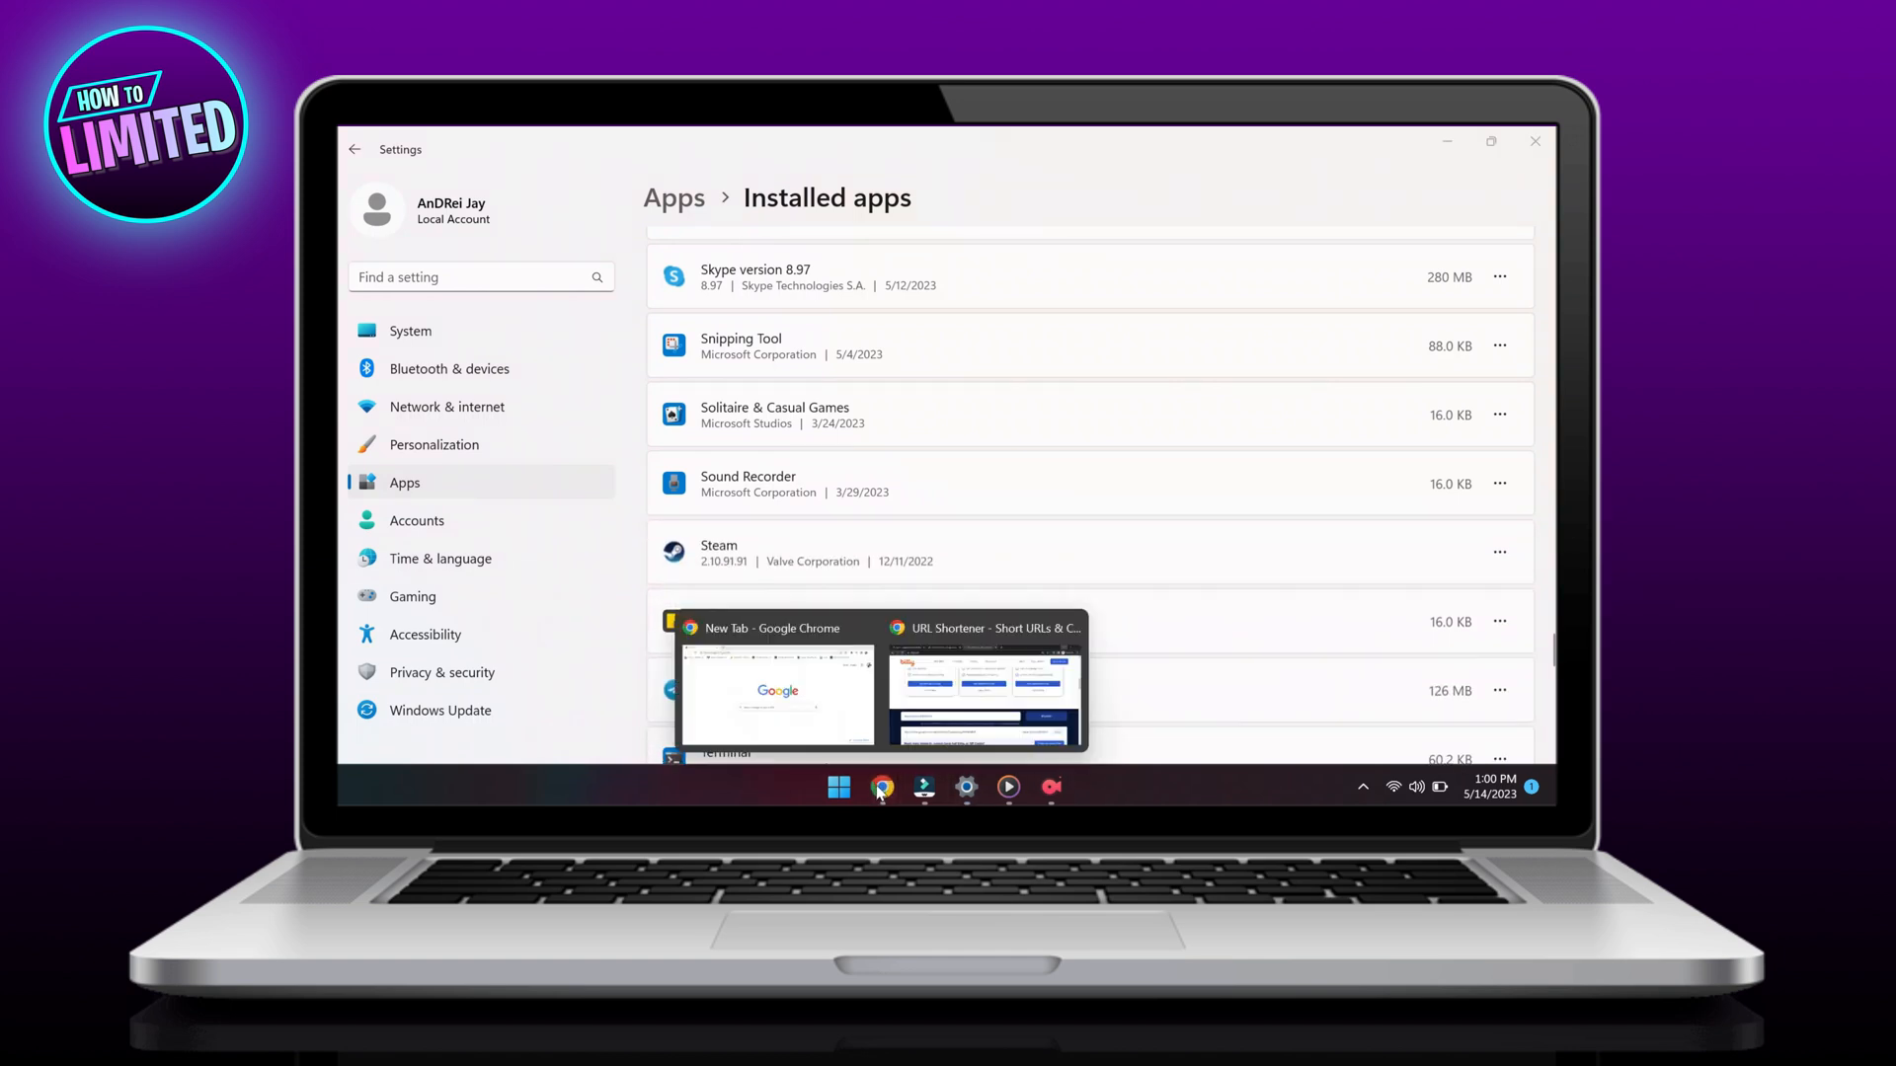
Search Google for spotify and download SpotifySetup.exe from Spotify's Windows download page
{"action": "left_click", "coordinate": [778, 690]}
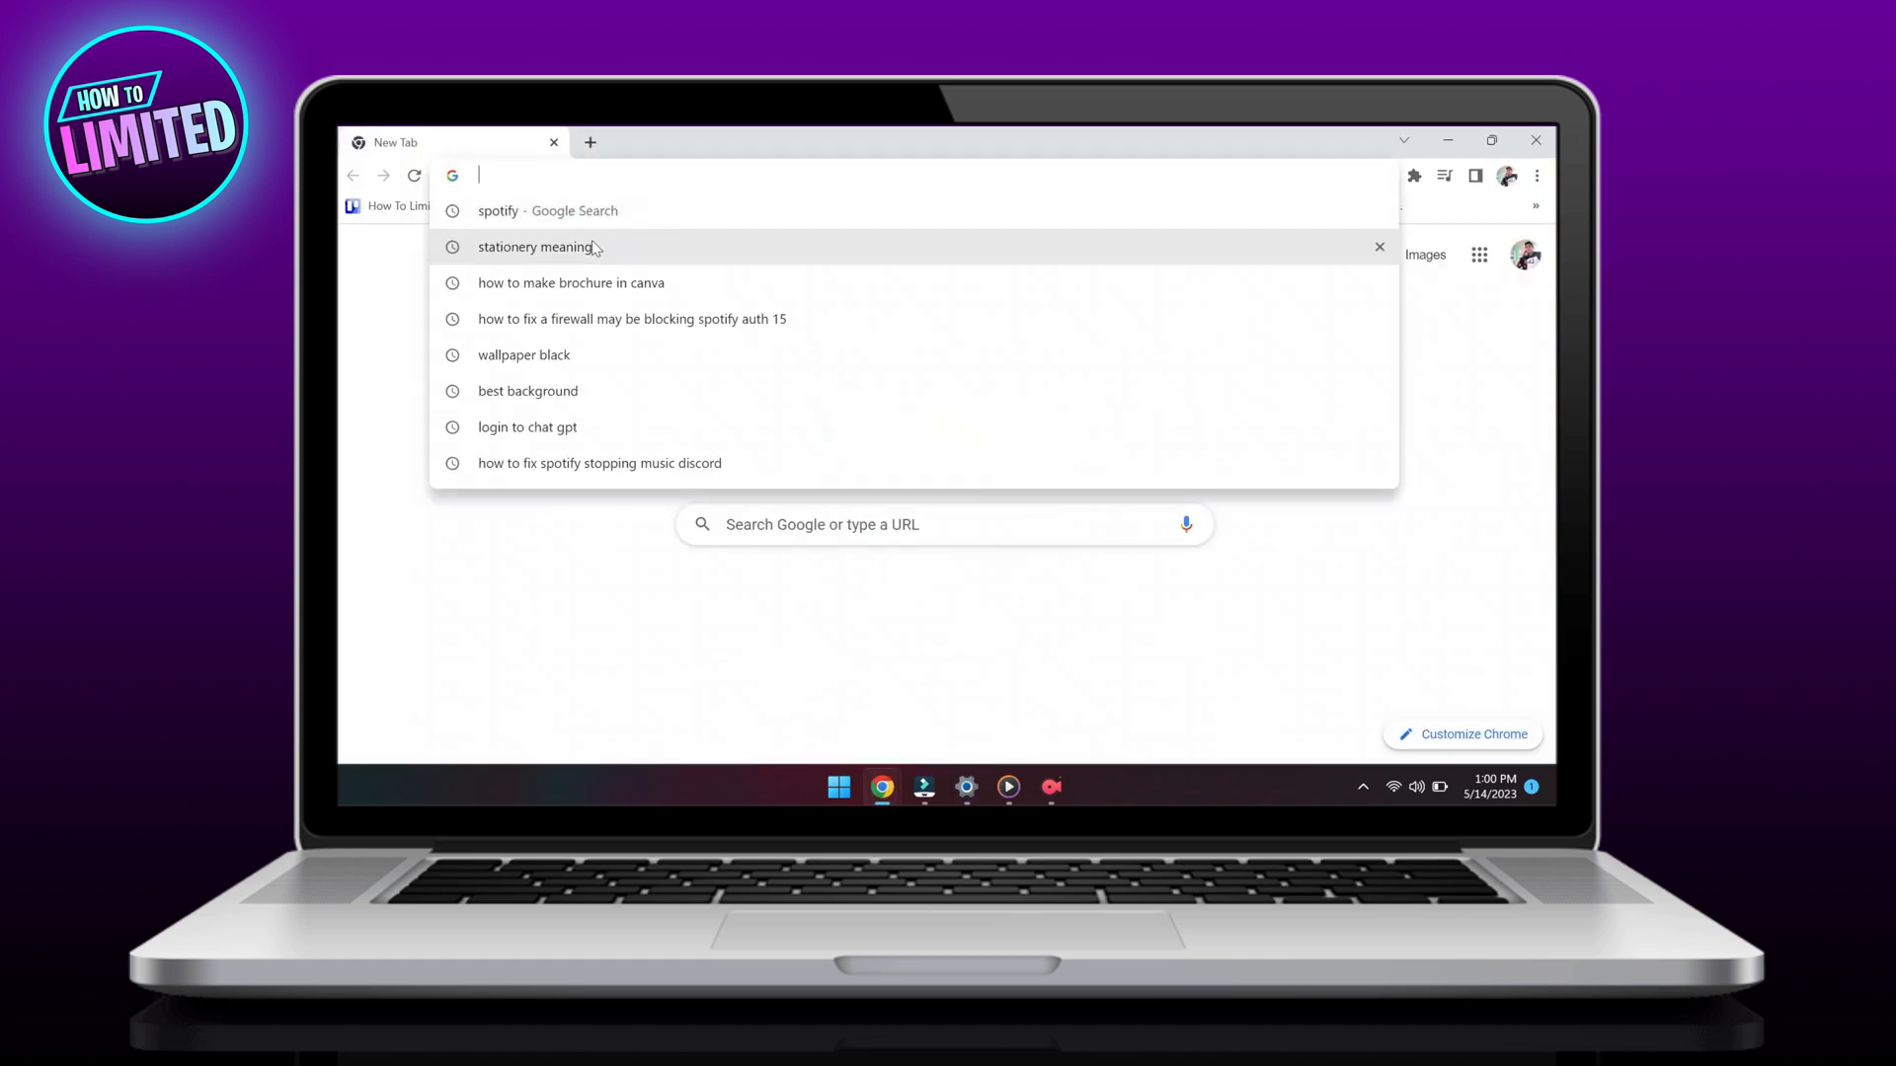
{"action": "left_click", "coordinate": [547, 211]}
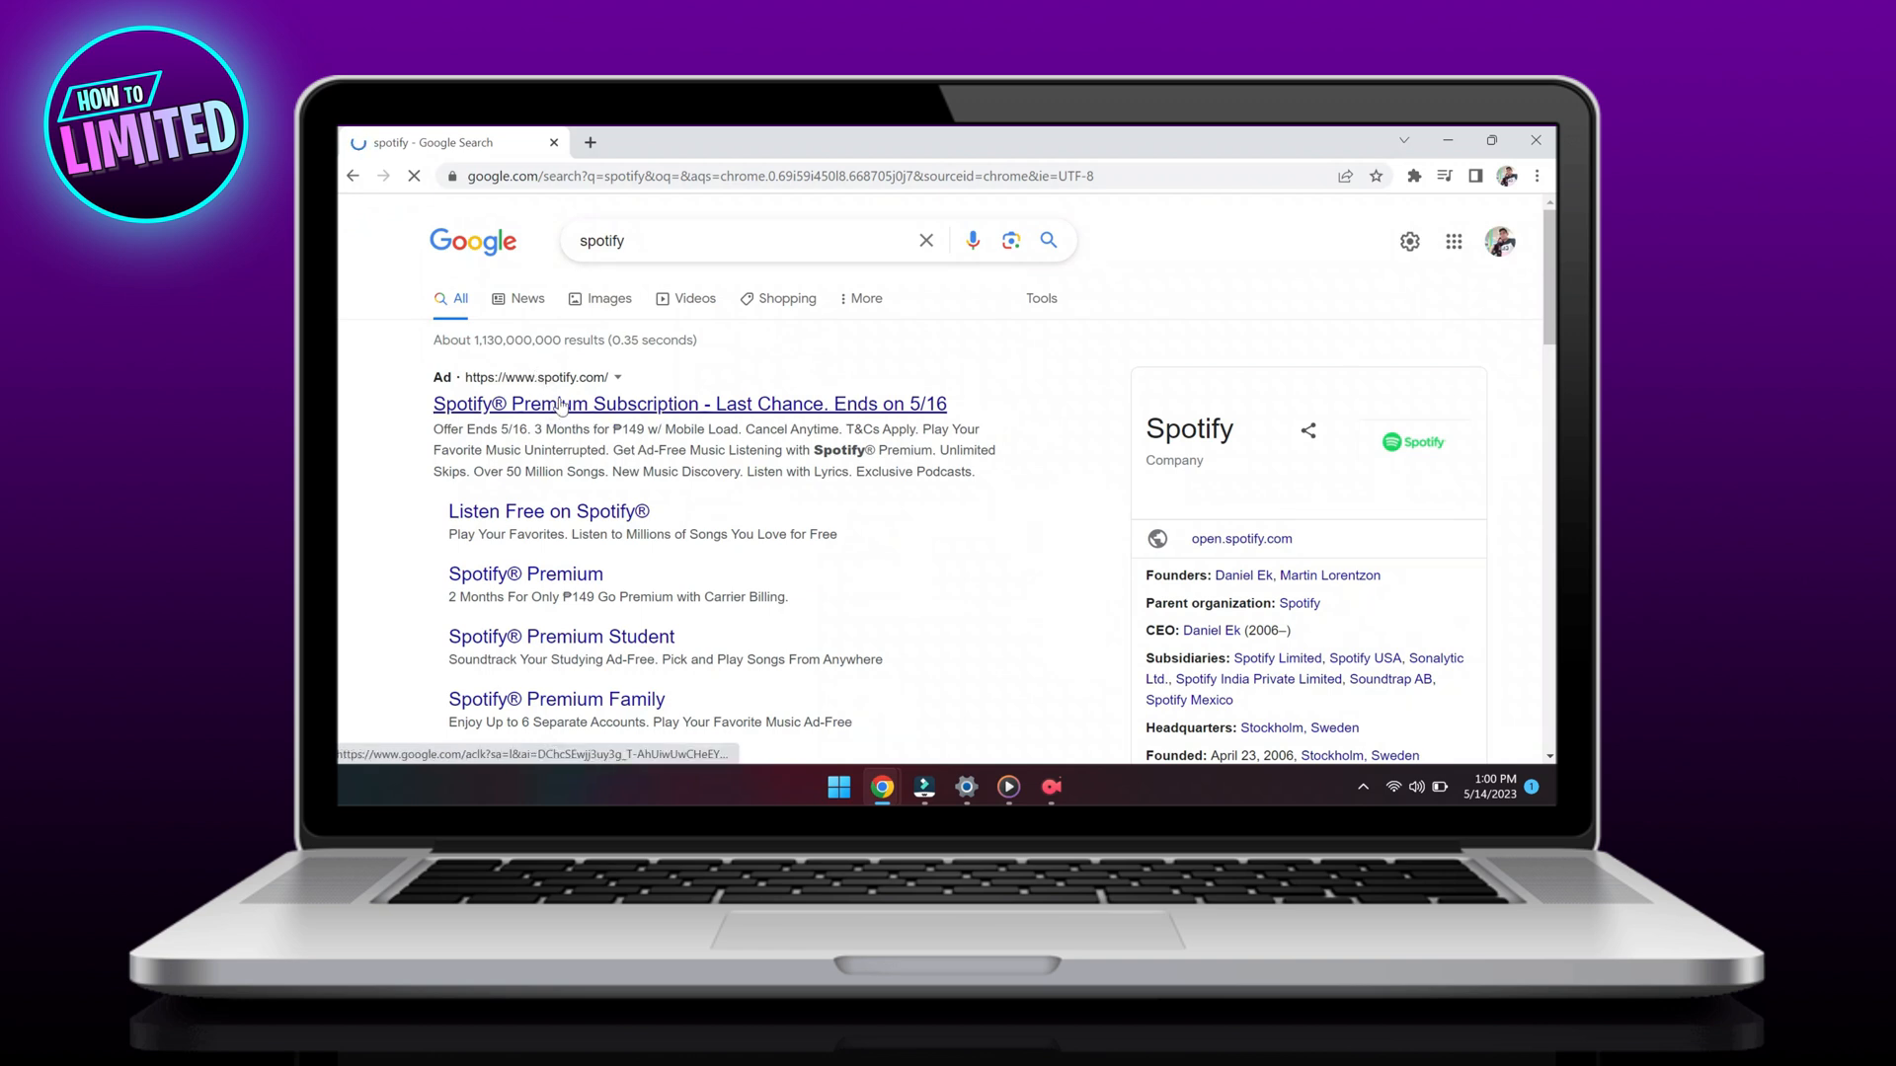
{"action": "left_click", "coordinate": [692, 403]}
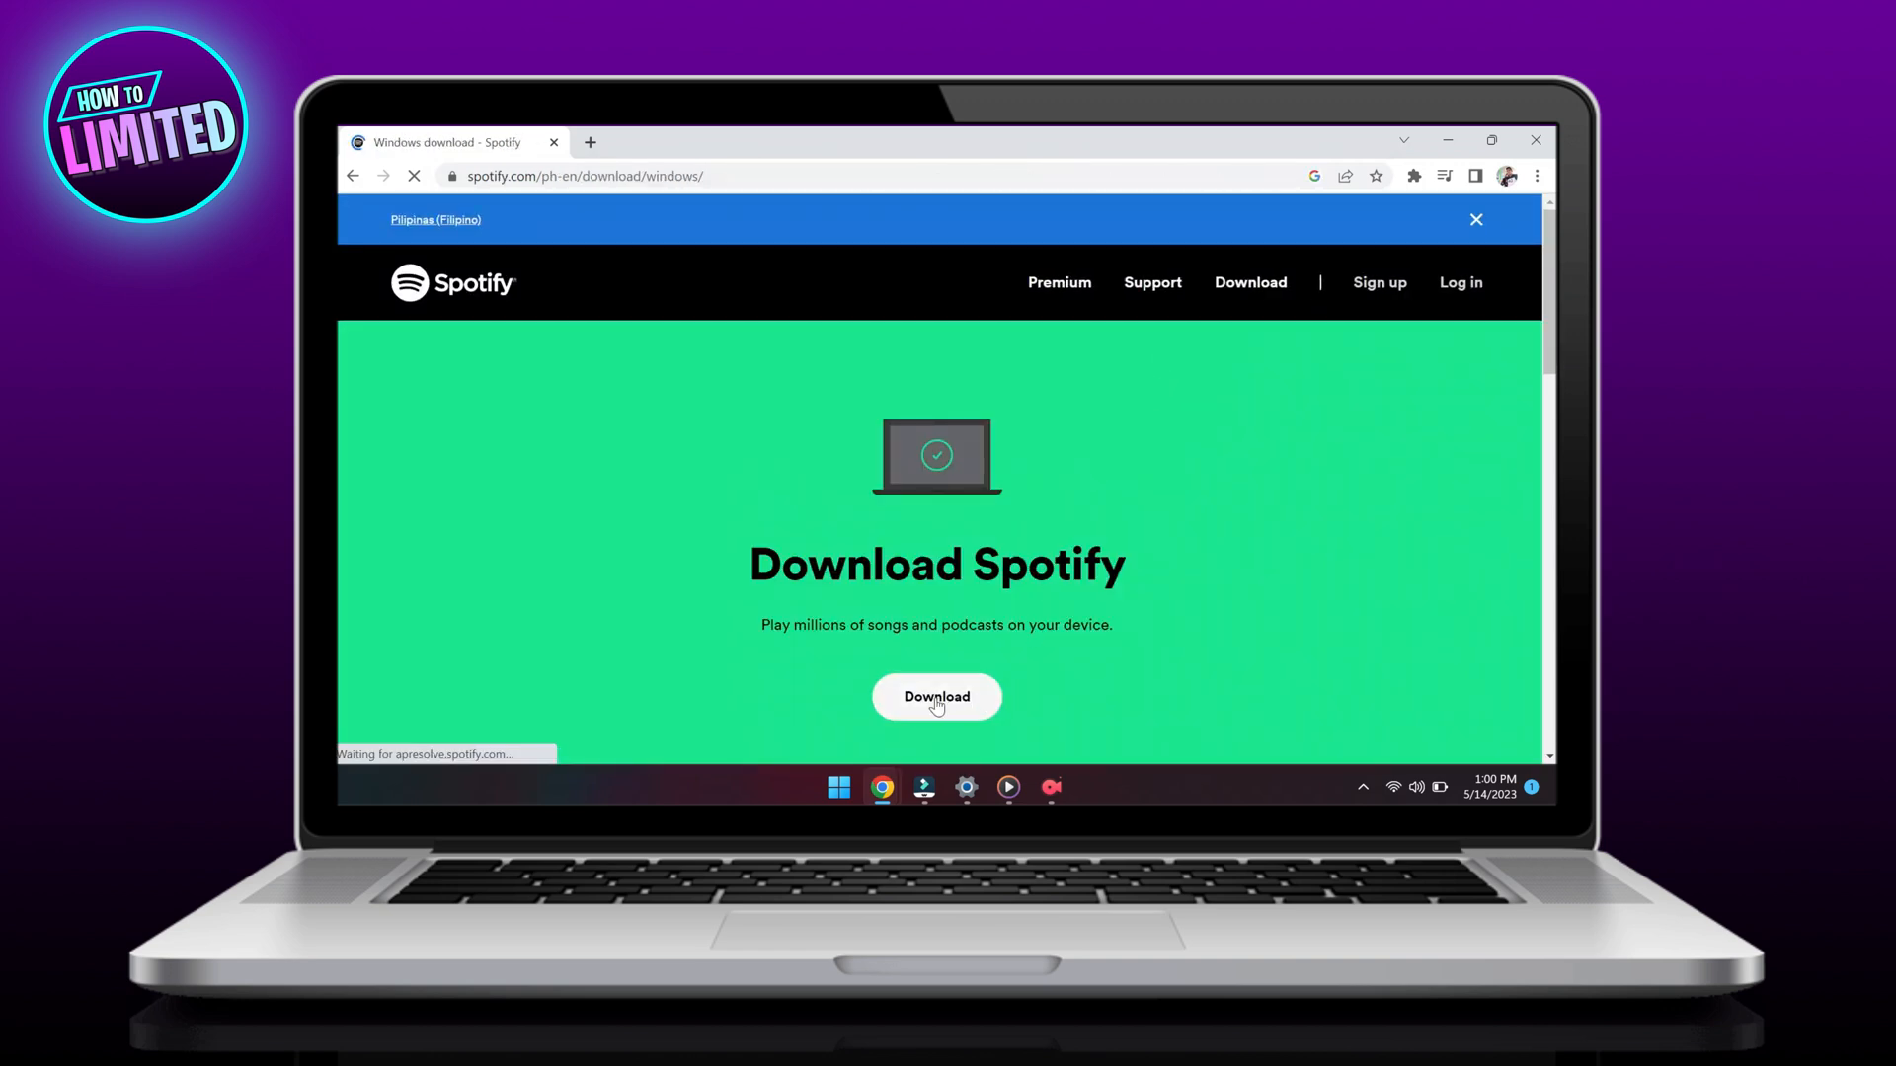
{"action": "left_click", "coordinate": [936, 697]}
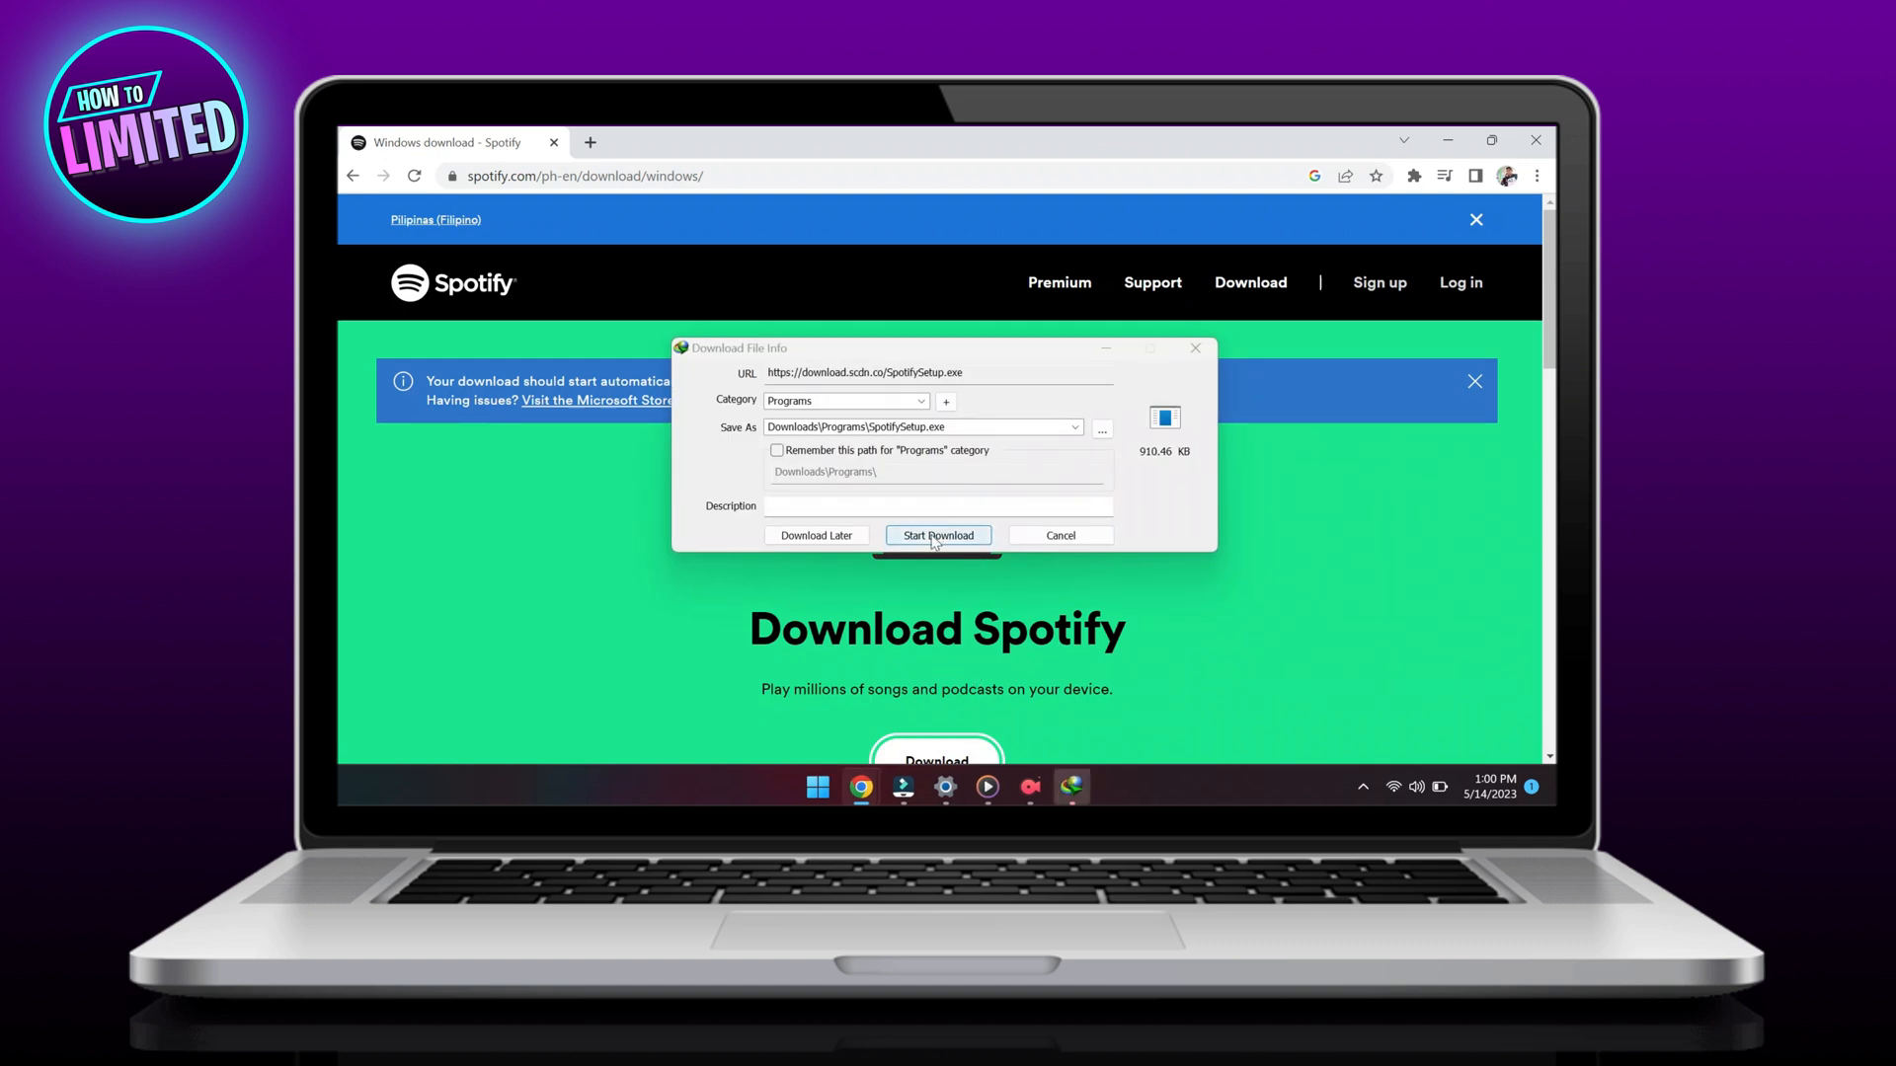
{"action": "left_click", "coordinate": [936, 535]}
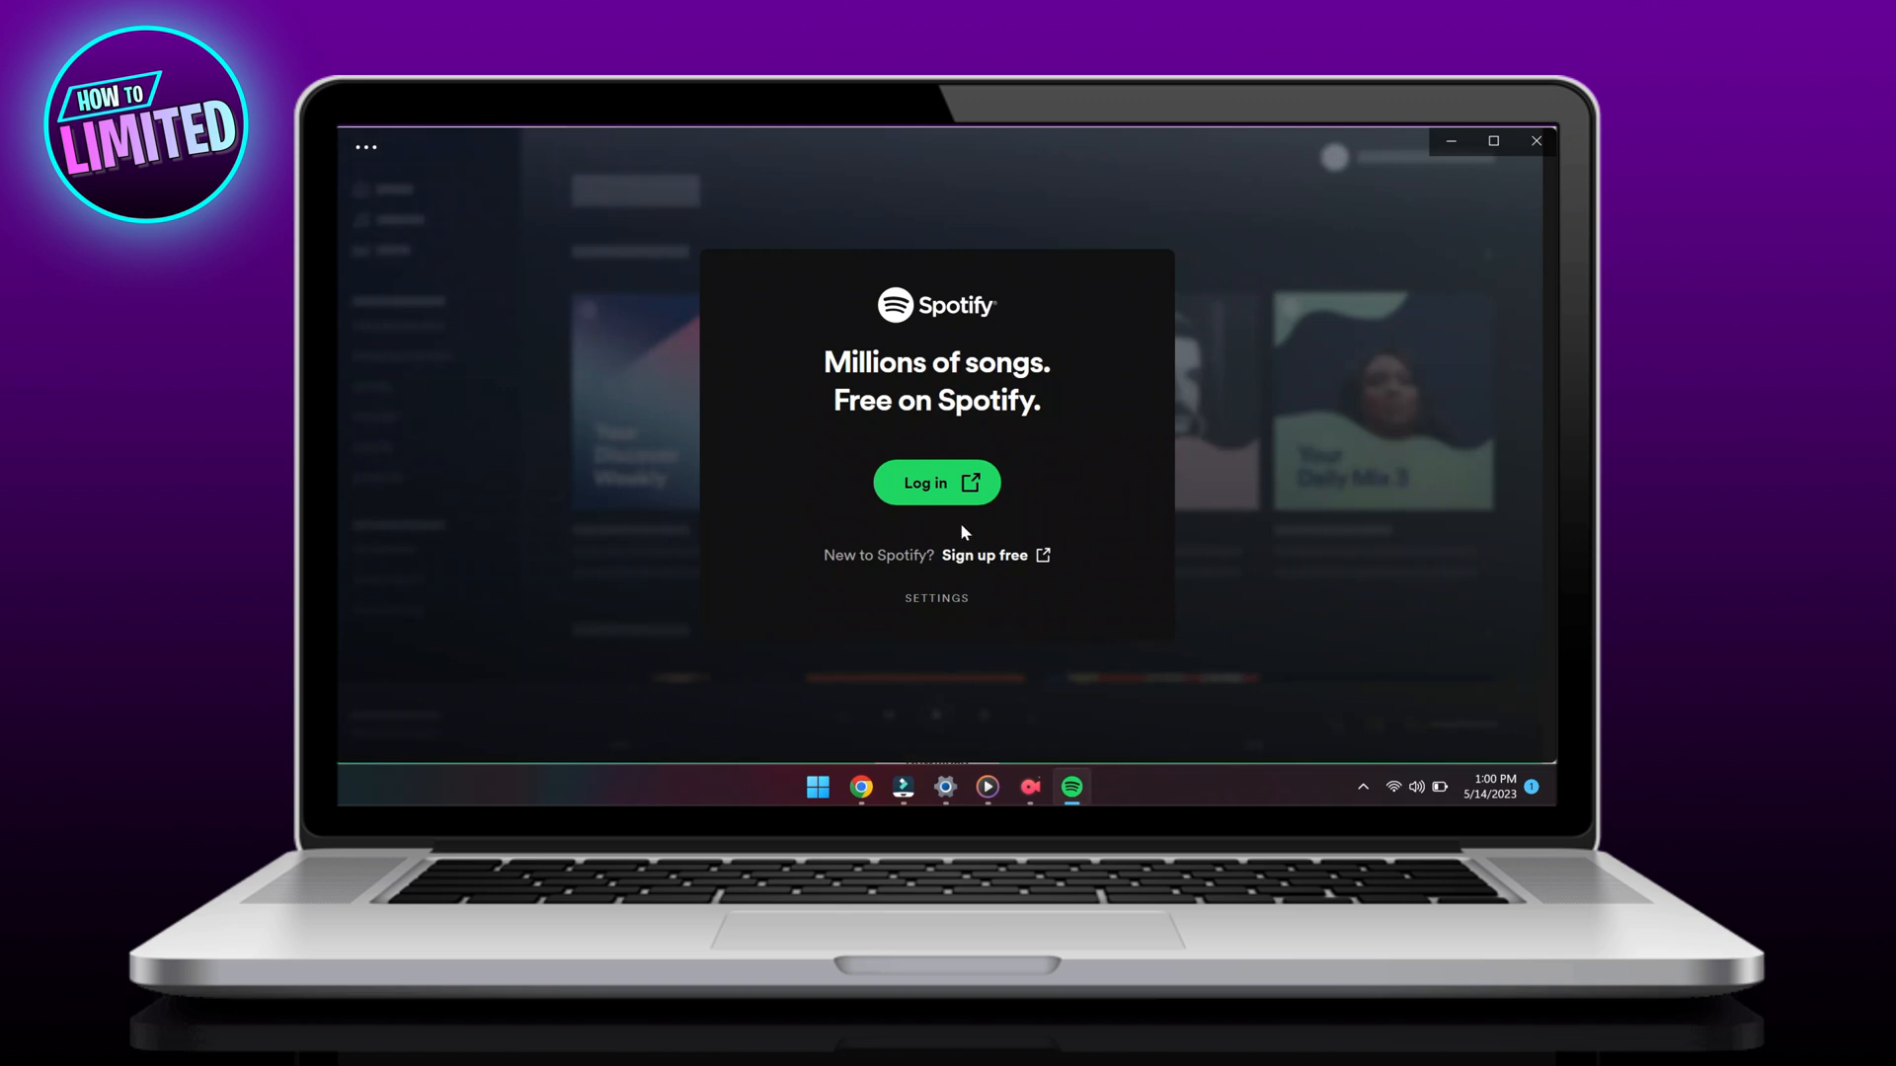
Log in to Spotify on the browser page and continue back to the desktop app
{"action": "left_click", "coordinate": [937, 482]}
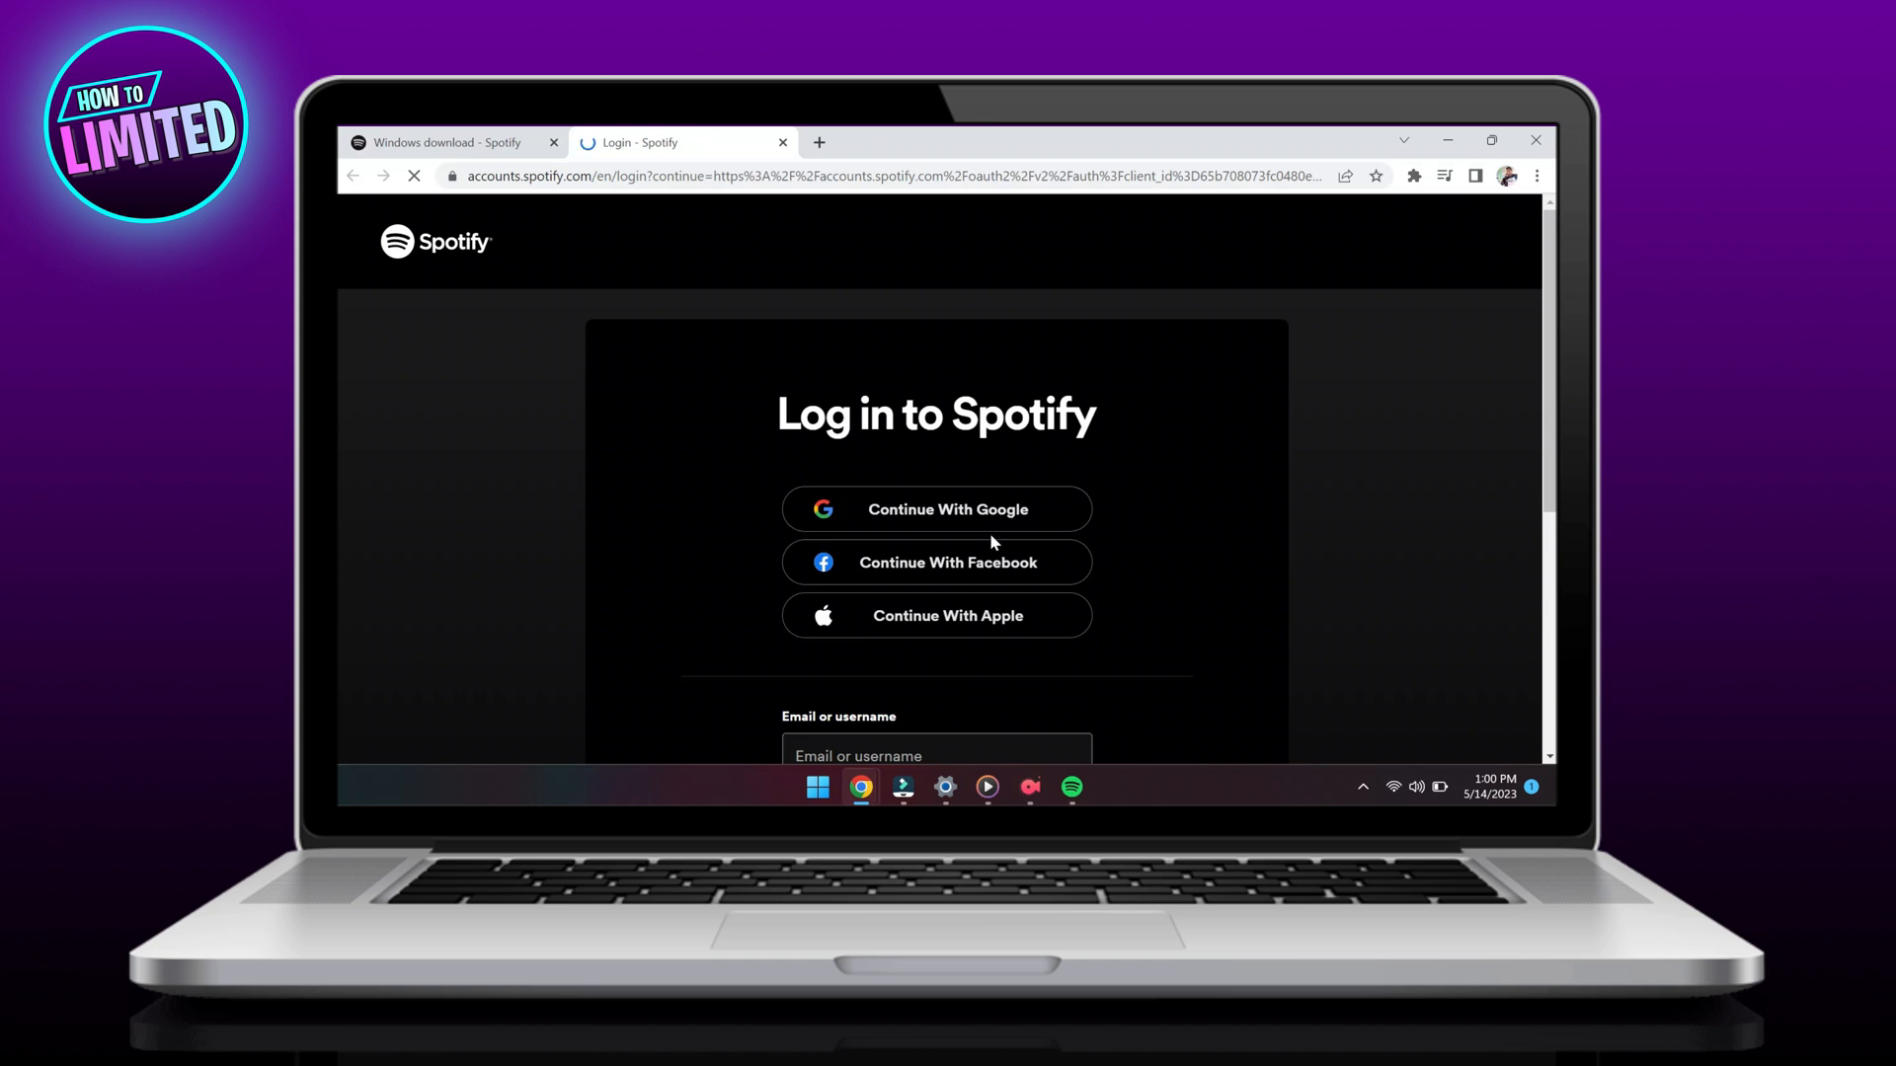
{"action": "scroll", "scroll_direction": "down", "scroll_amount": 3}
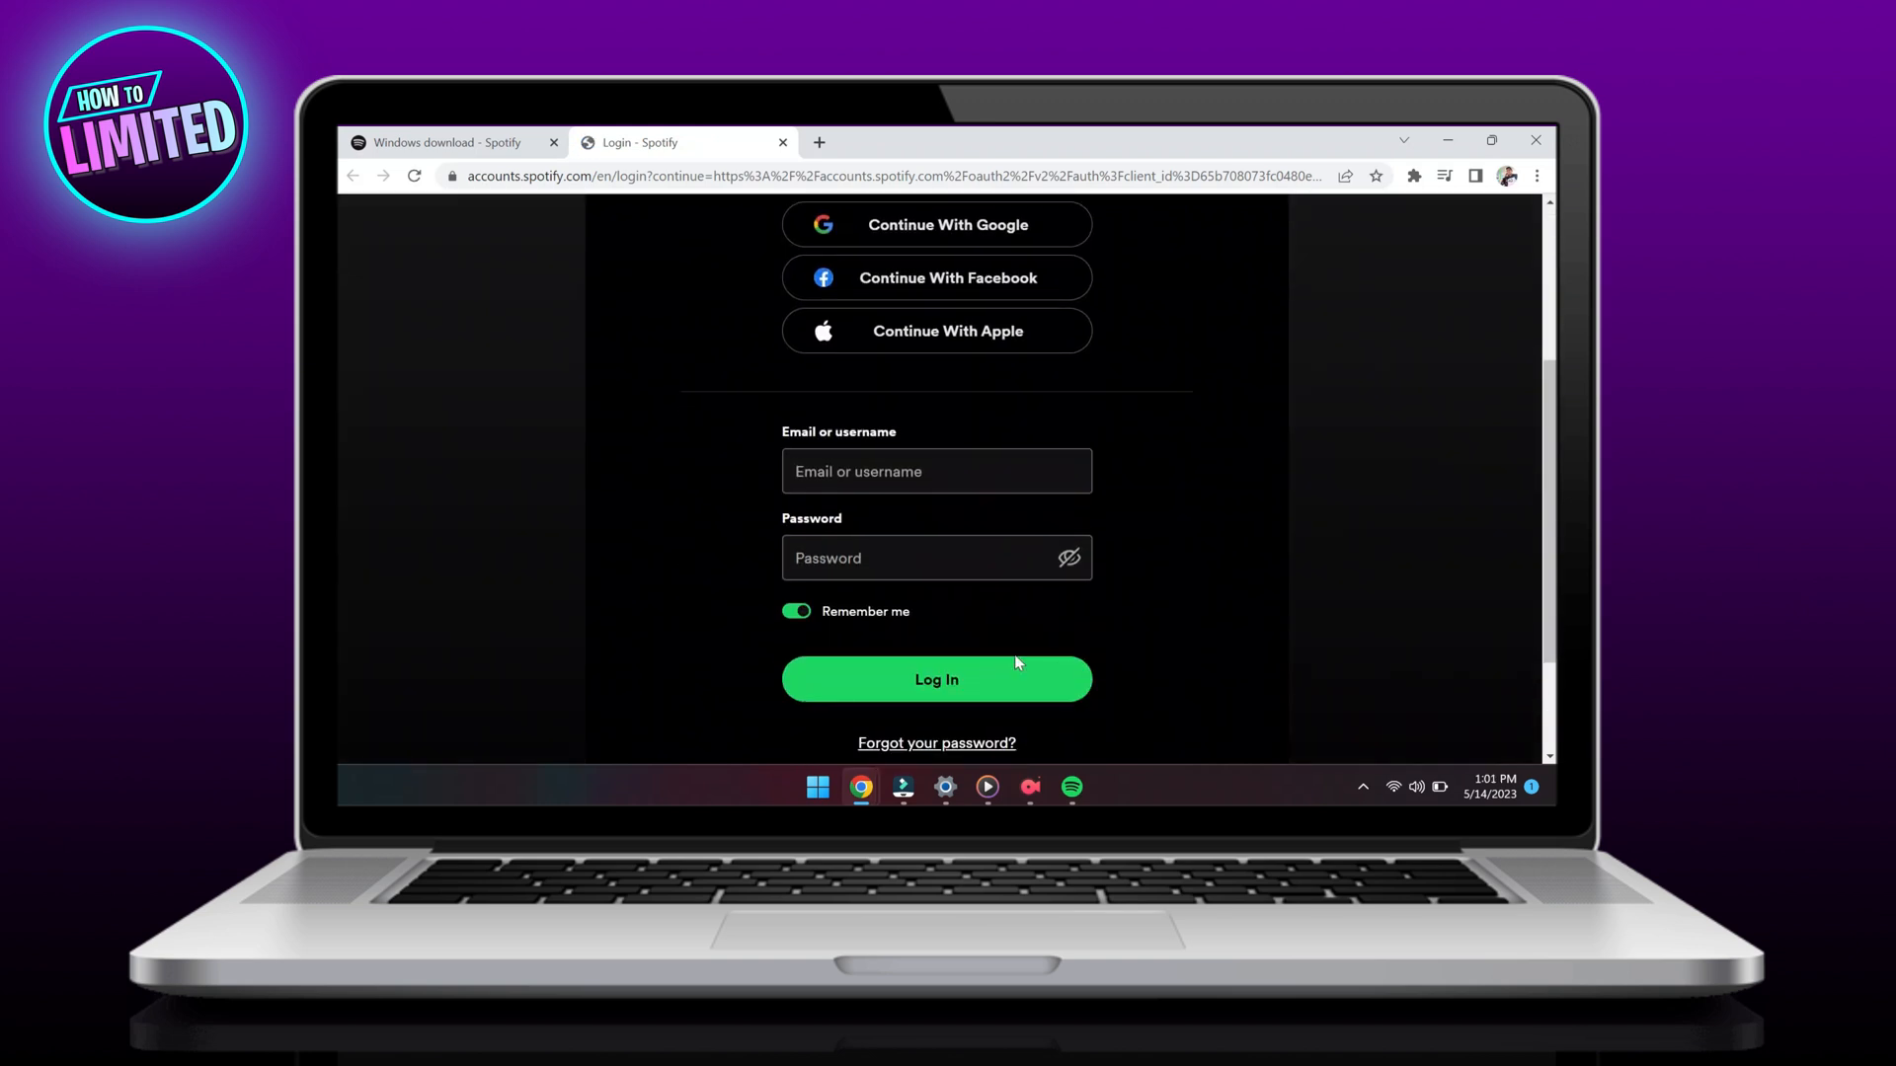
{"action": "left_click", "coordinate": [936, 678]}
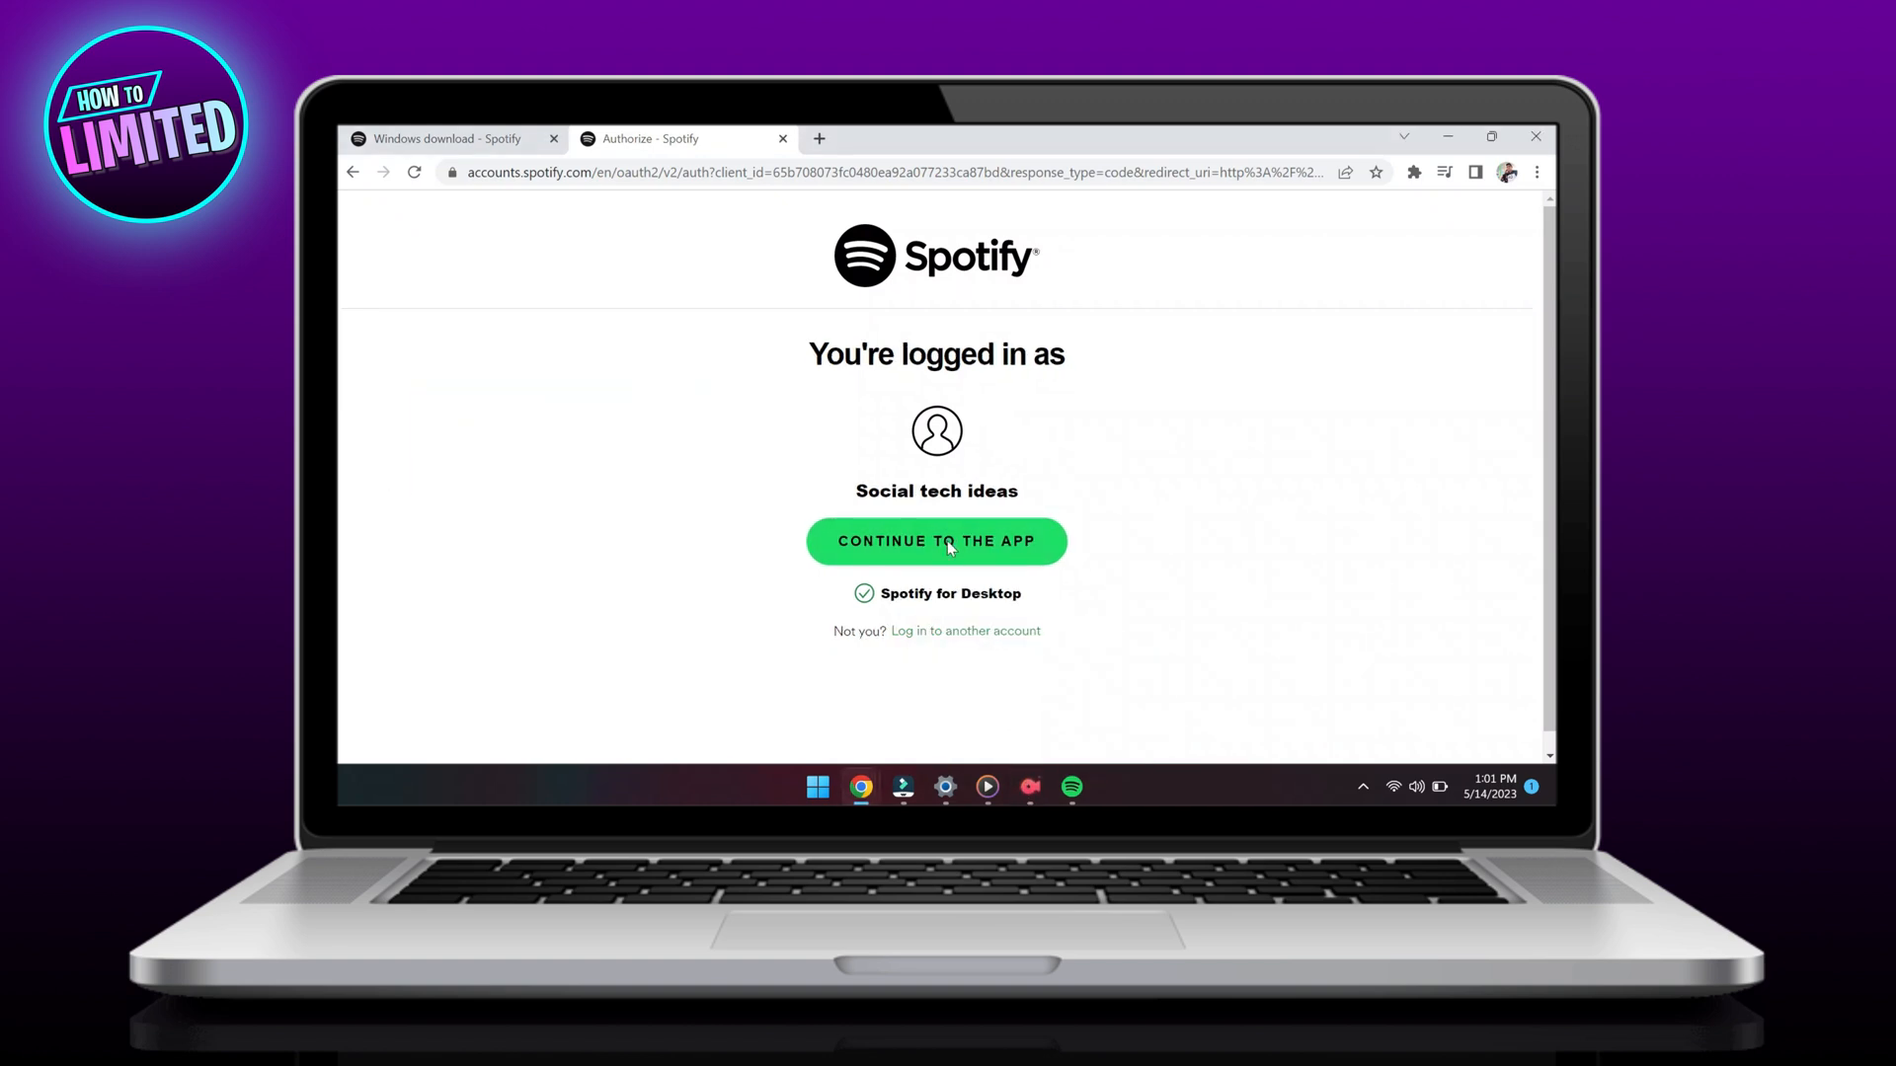
{"action": "left_click", "coordinate": [936, 542]}
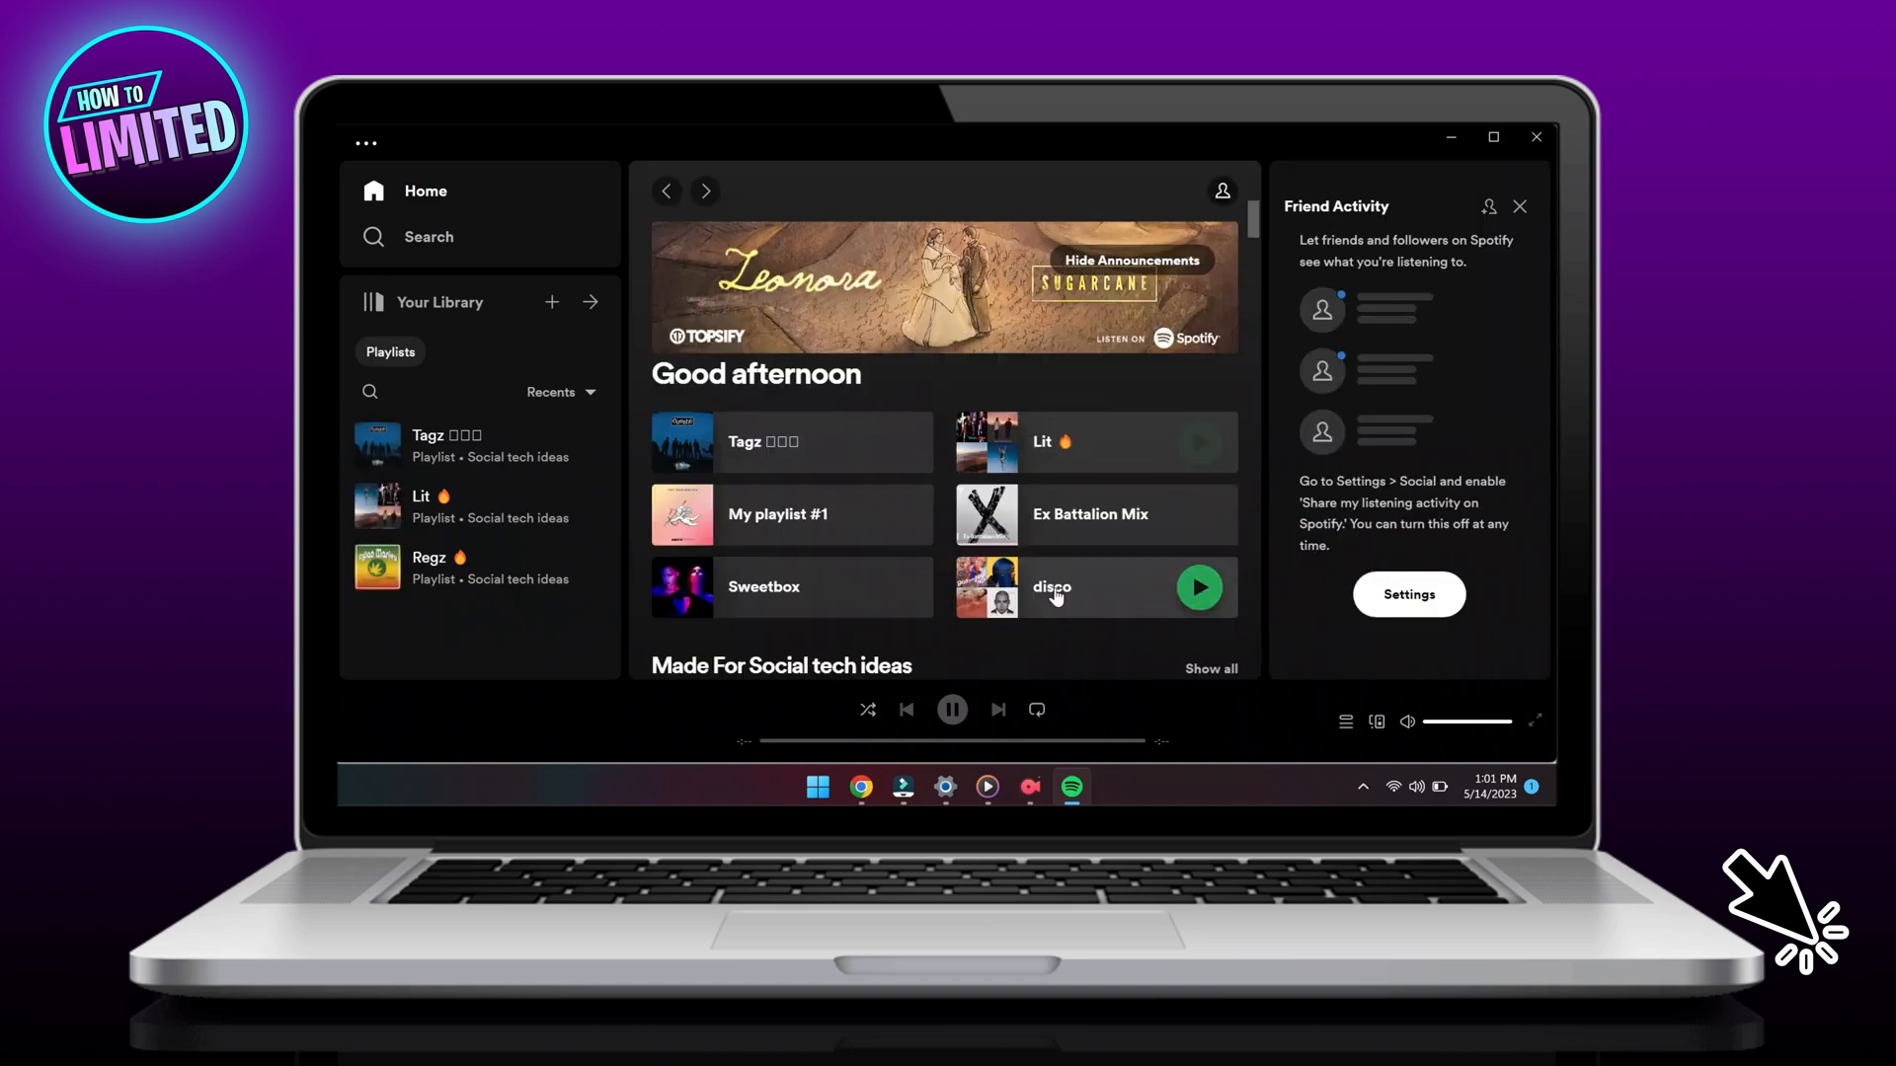
Let the signed-in Spotify Home view with the account's playlists load
{"action": "left_click", "coordinate": [1029, 788]}
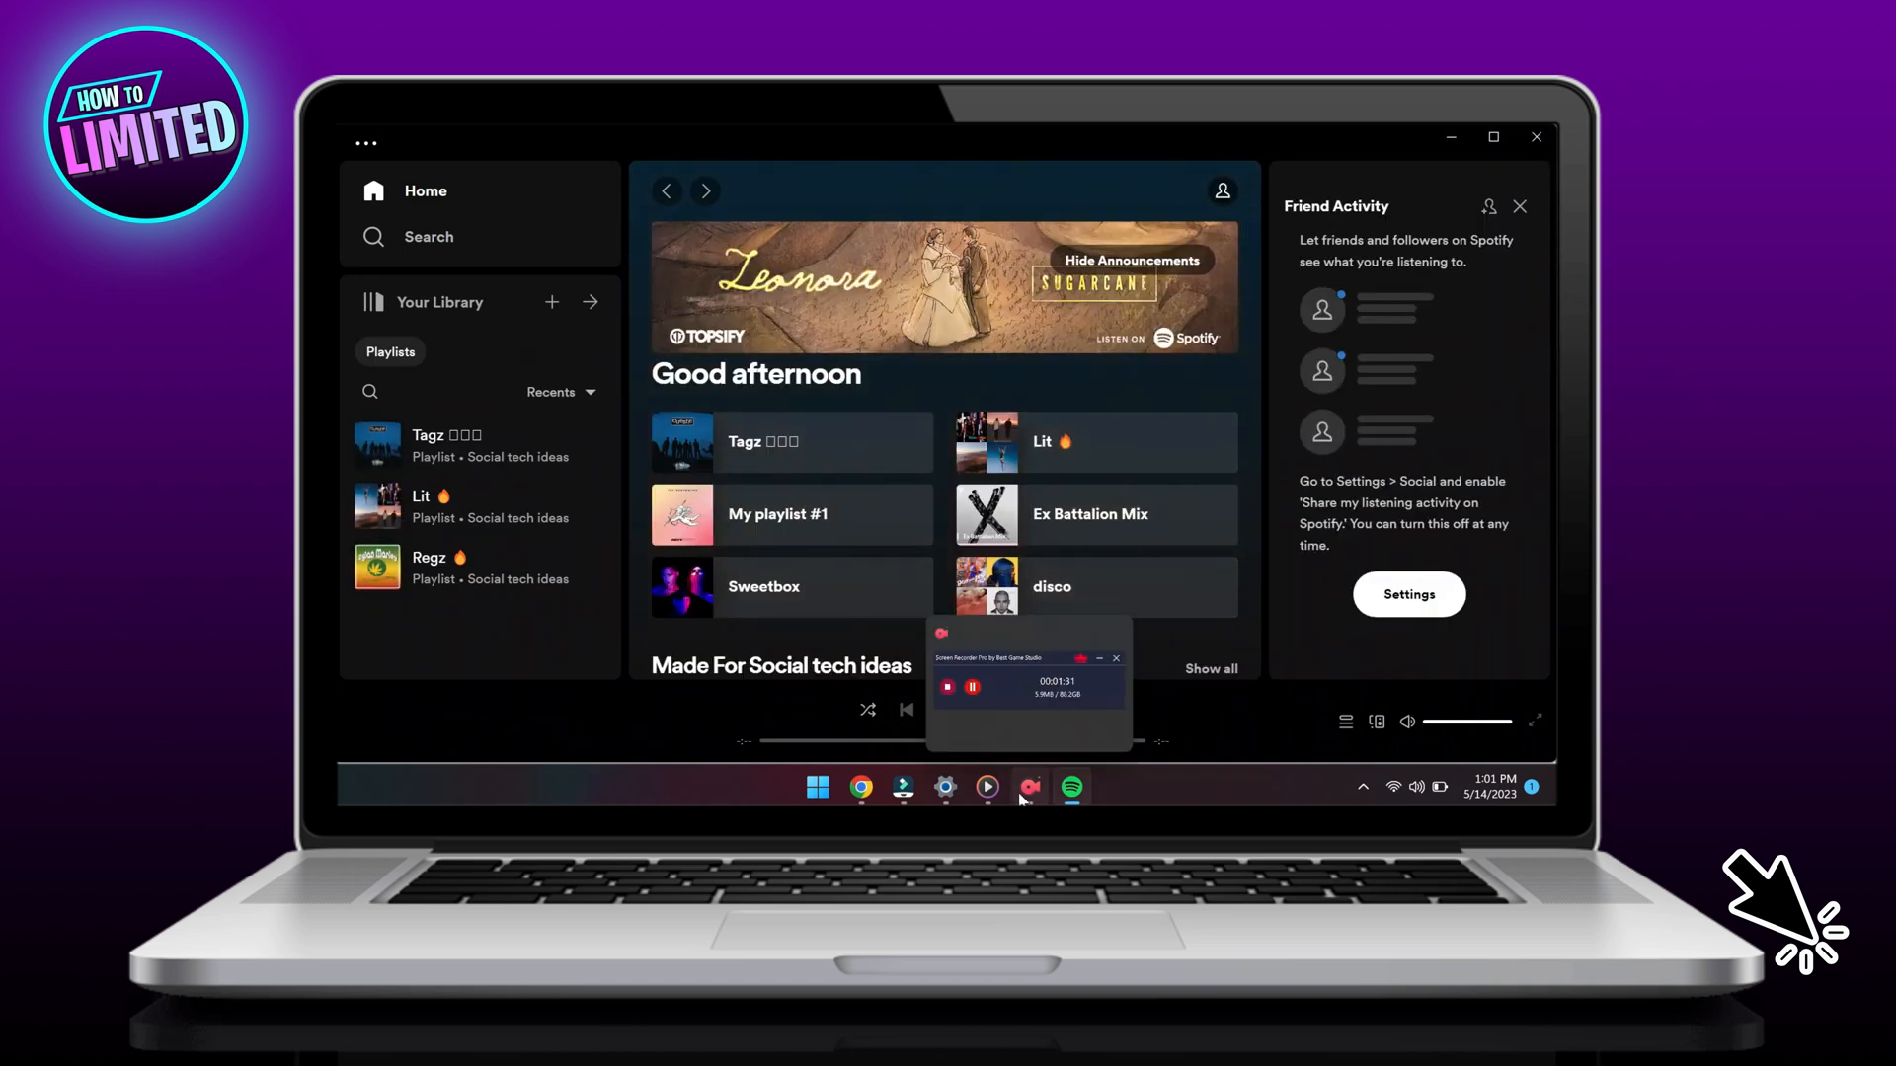